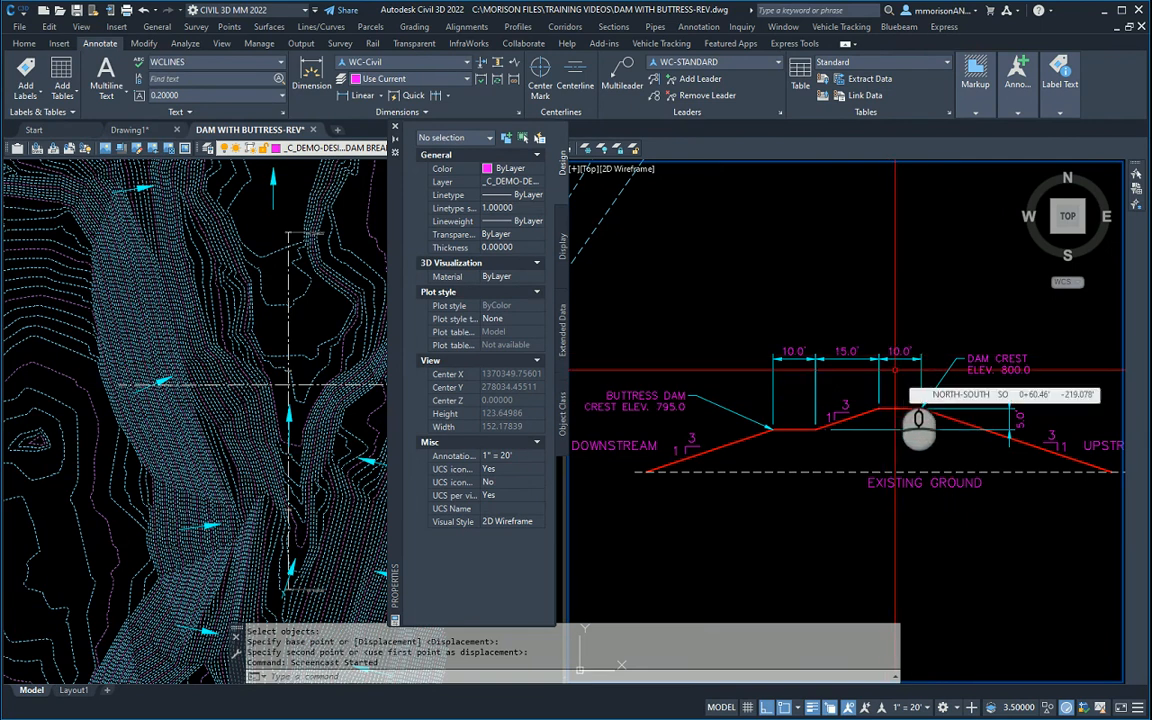
mouse_move(880, 436)
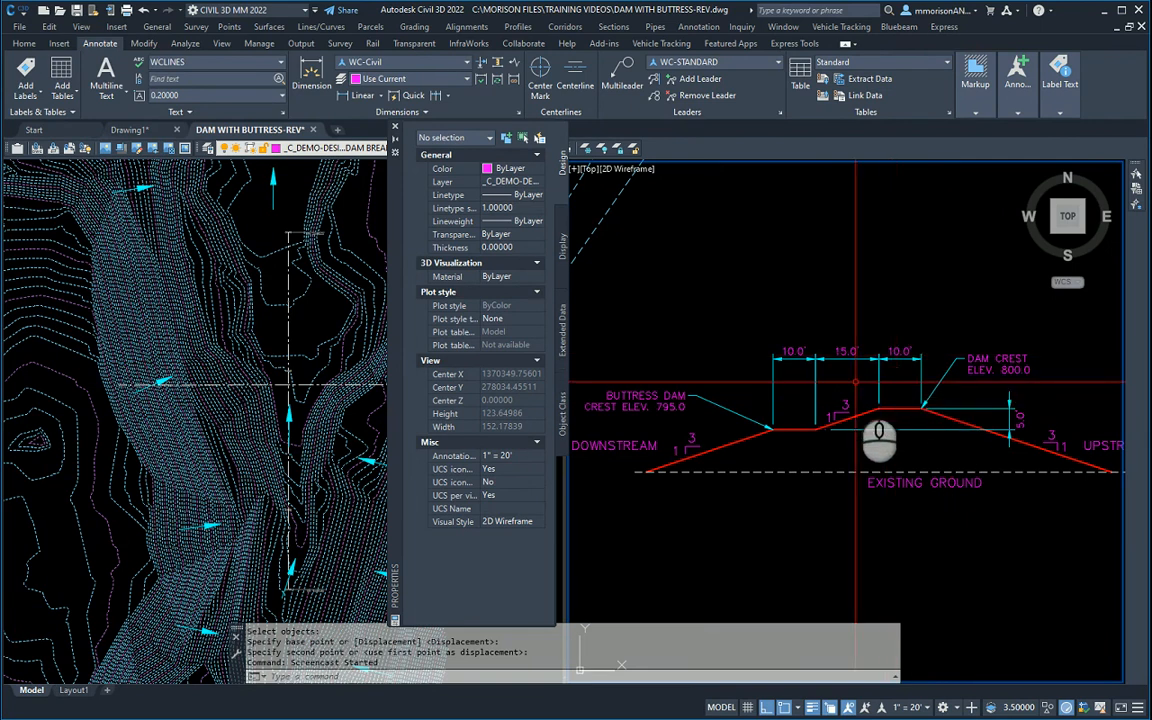
mouse_move(856, 456)
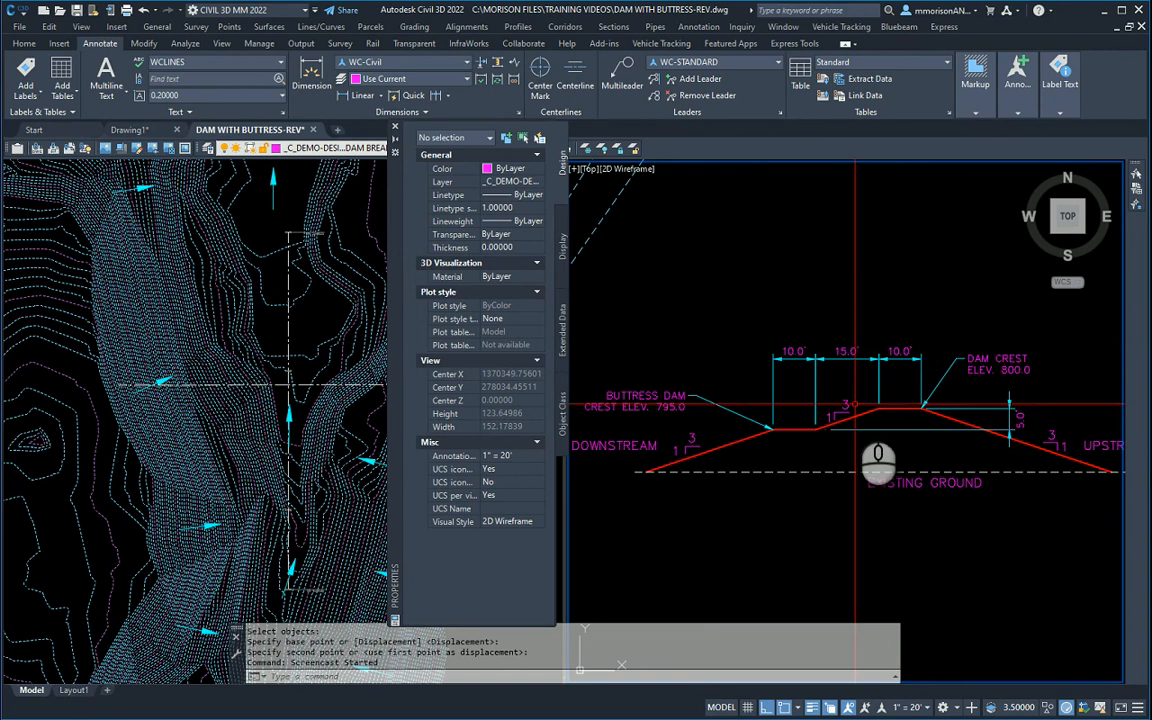
mouse_move(810, 456)
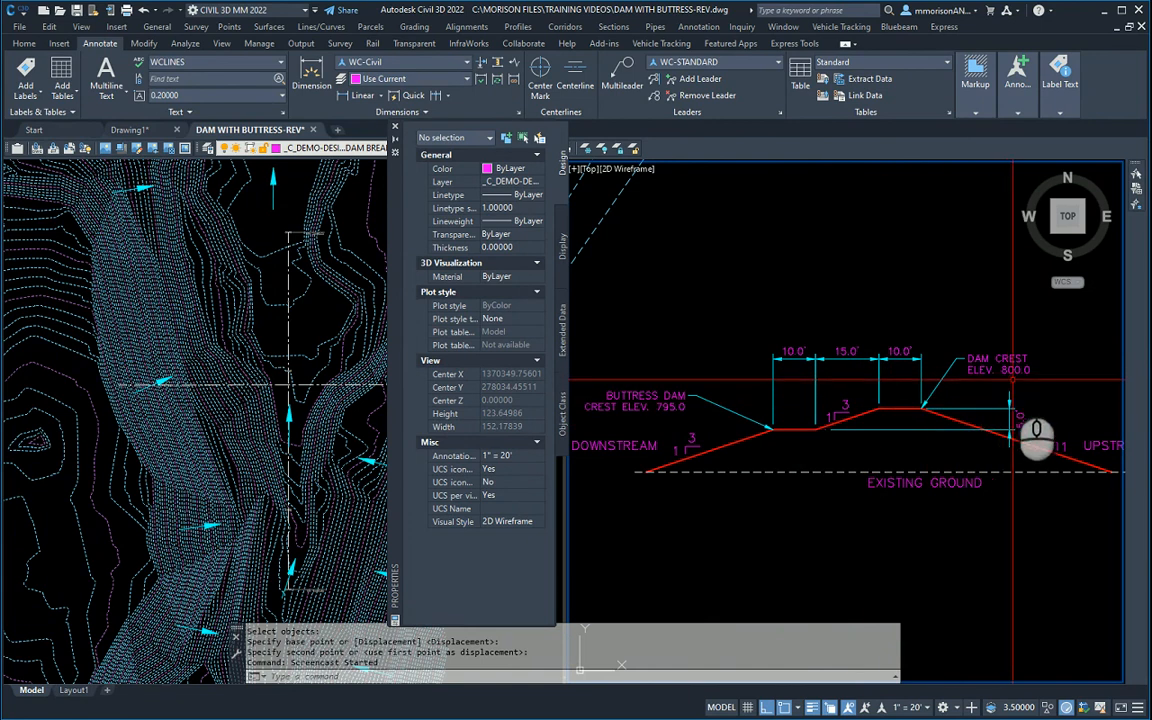
mouse_move(696, 478)
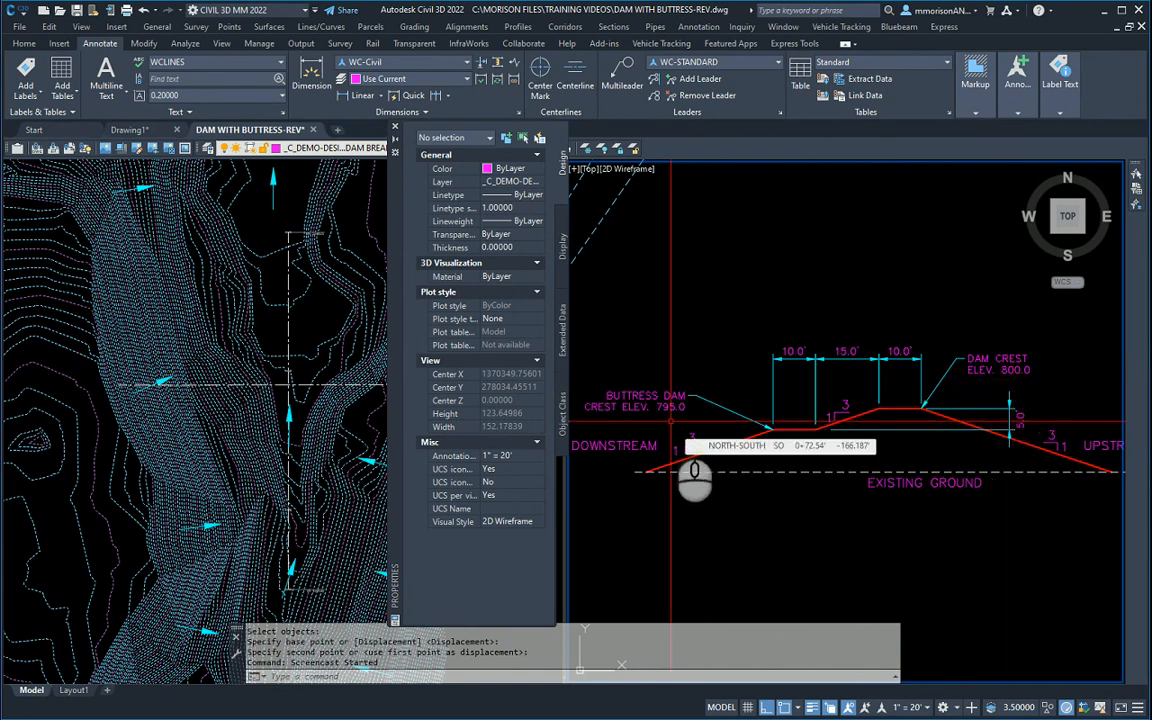
mouse_move(718, 500)
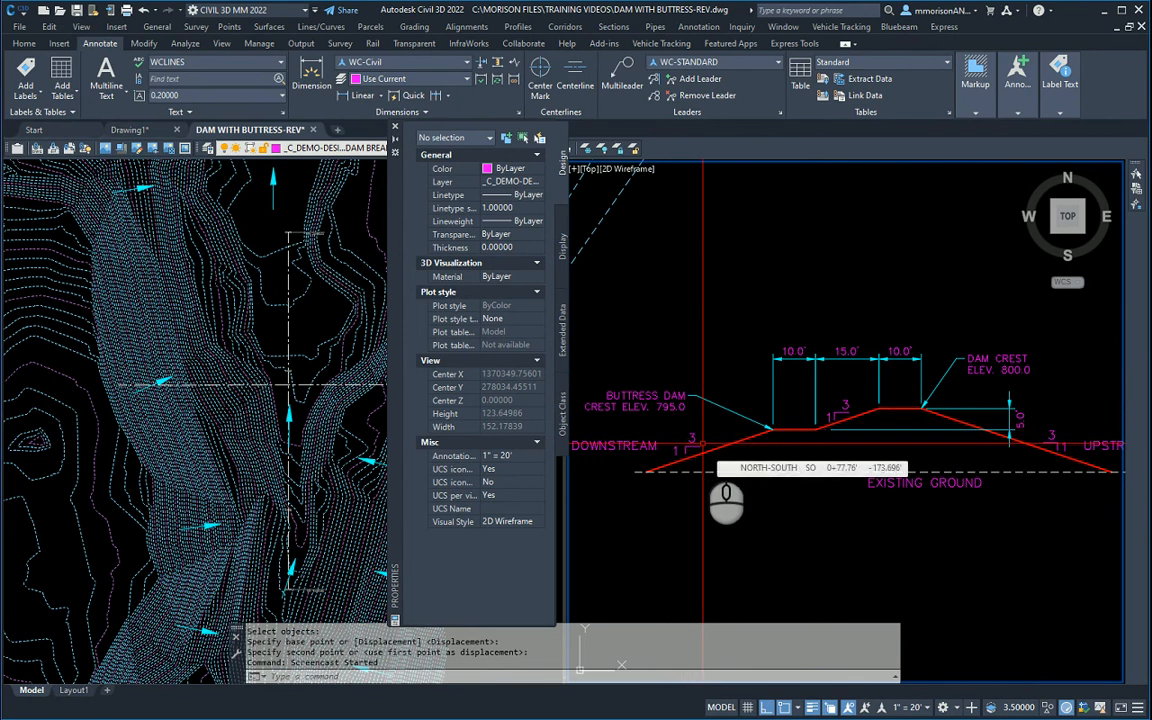
mouse_move(700, 508)
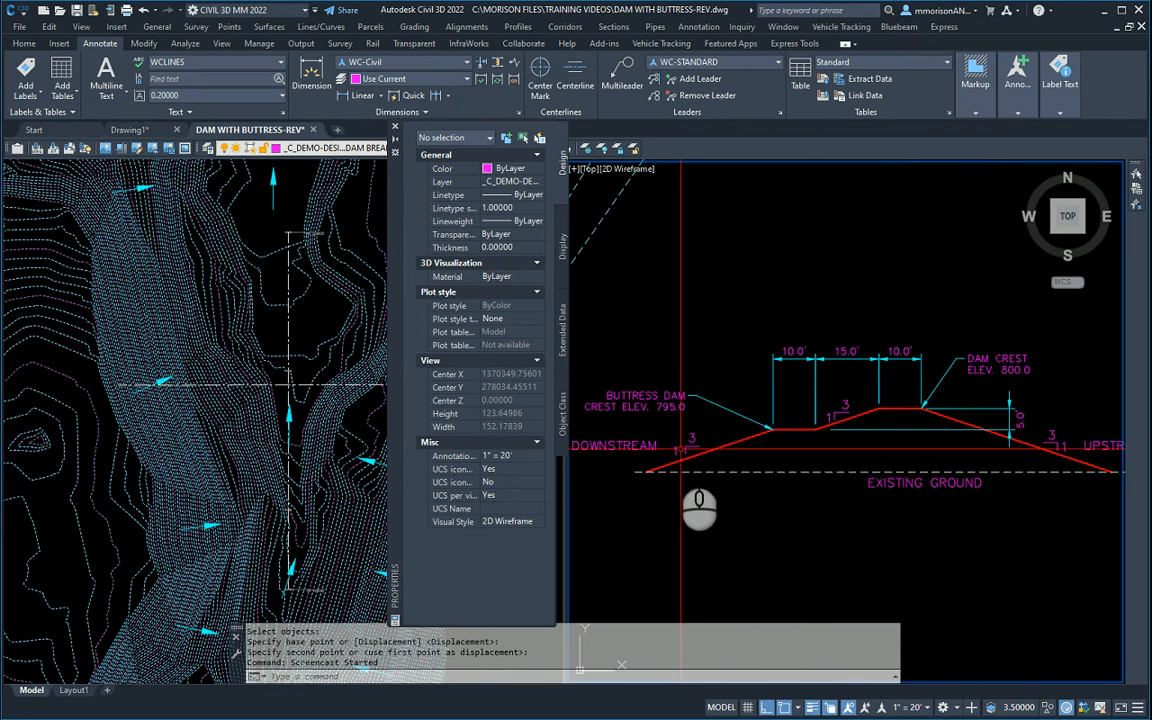
mouse_move(828, 468)
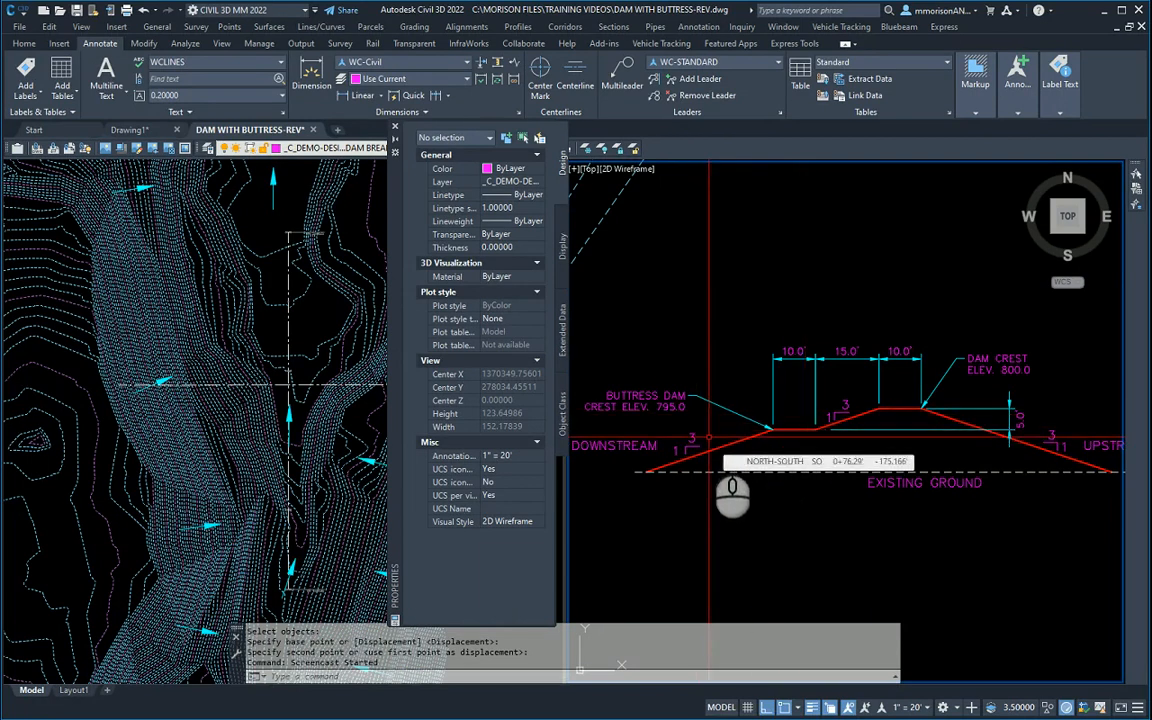
mouse_move(744, 492)
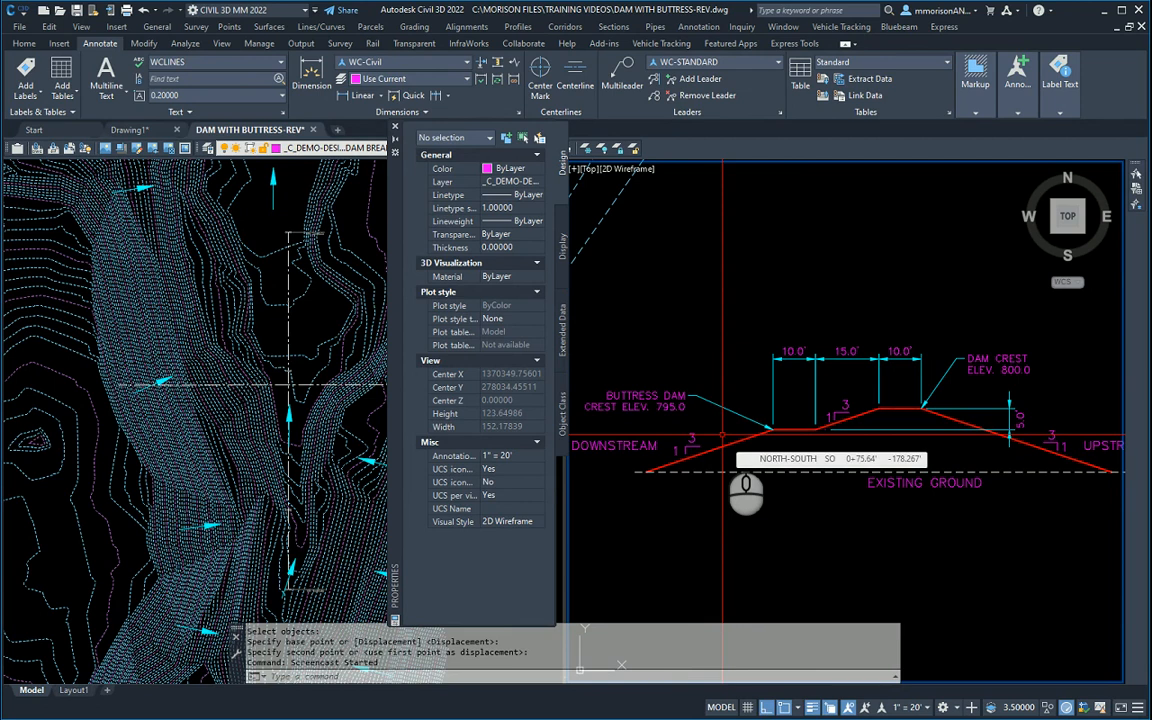
mouse_move(736, 500)
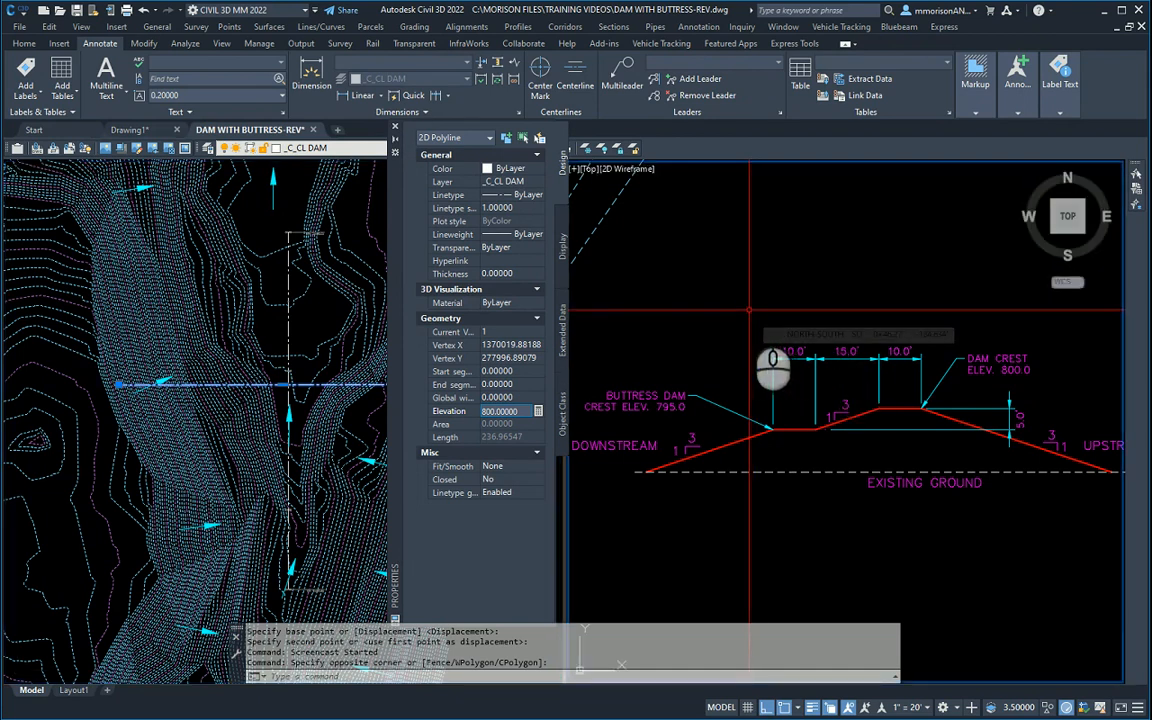
mouse_move(888, 486)
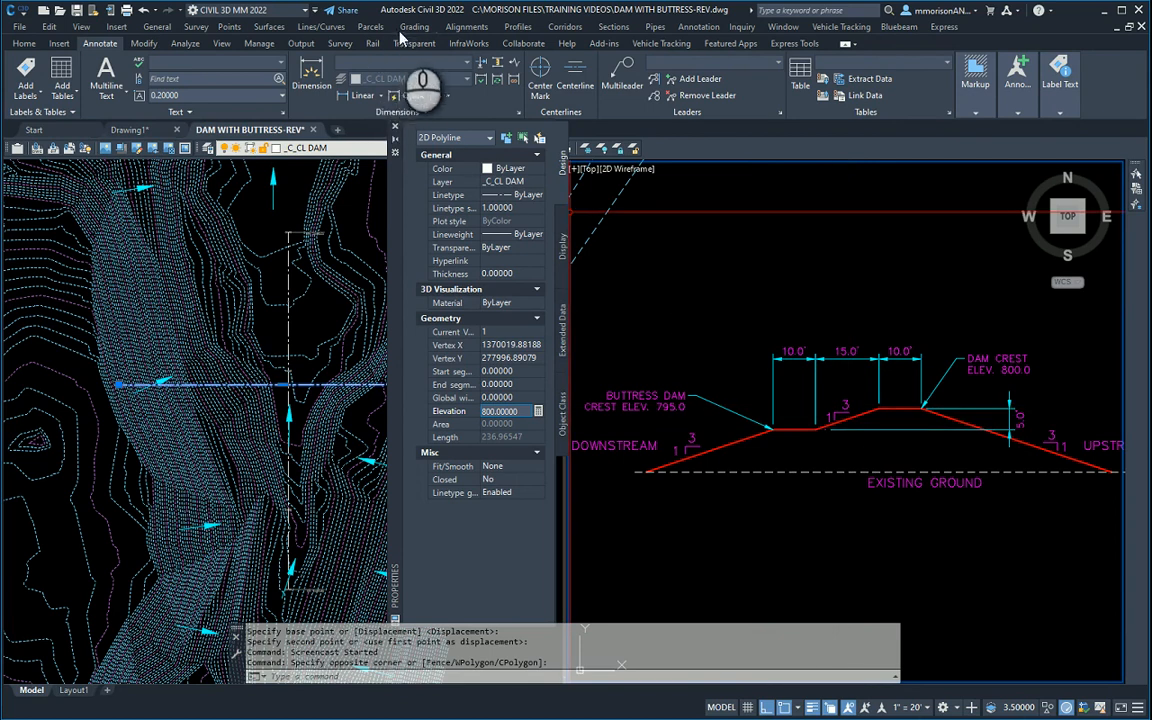
- Offset the C_CL DAM centreline polyline by 5 with 0 elevation difference
left_click(414, 26)
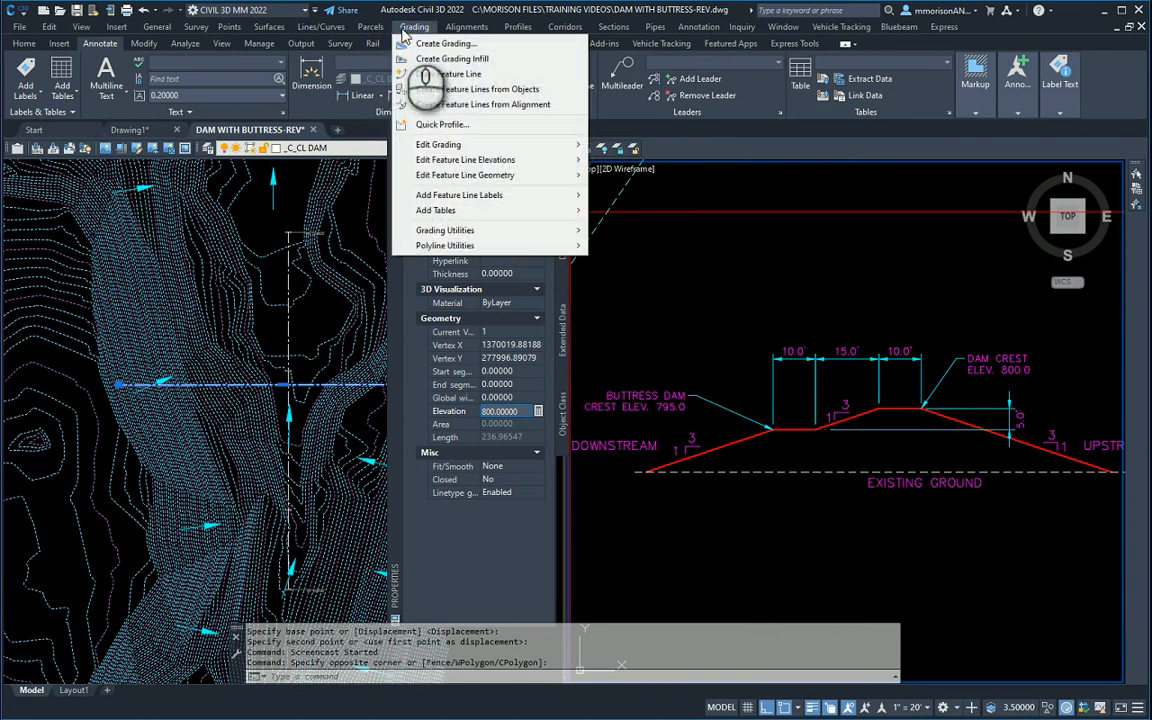
mouse_move(464, 176)
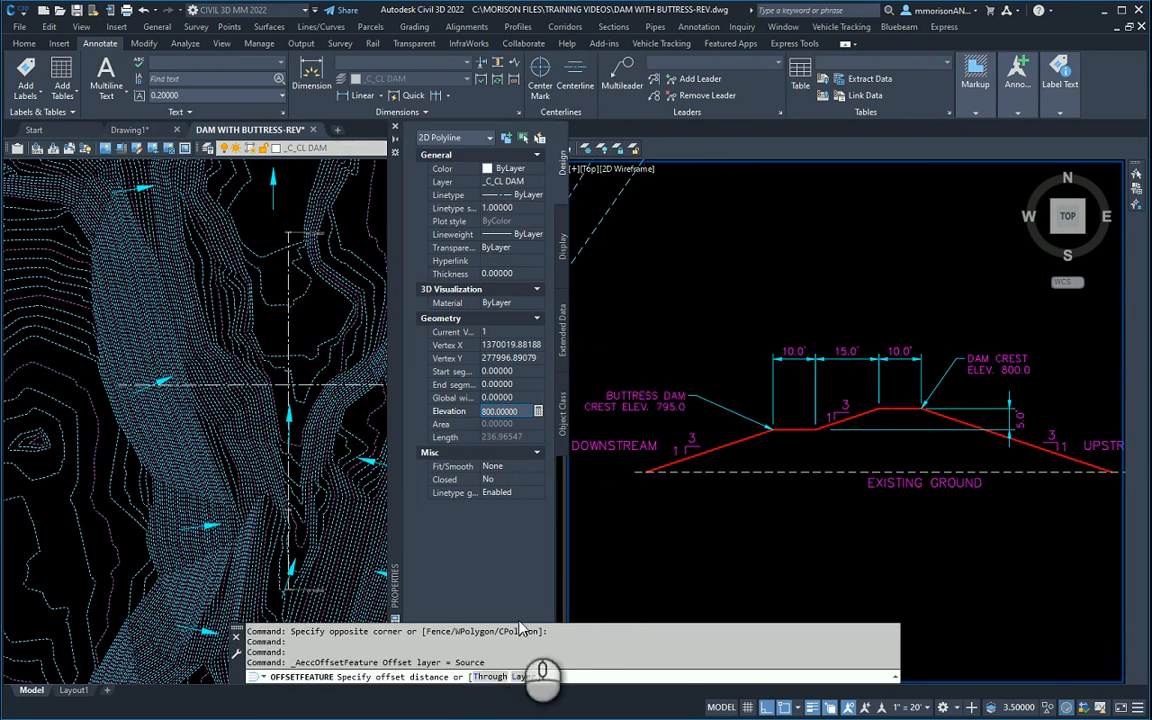
mouse_move(796, 500)
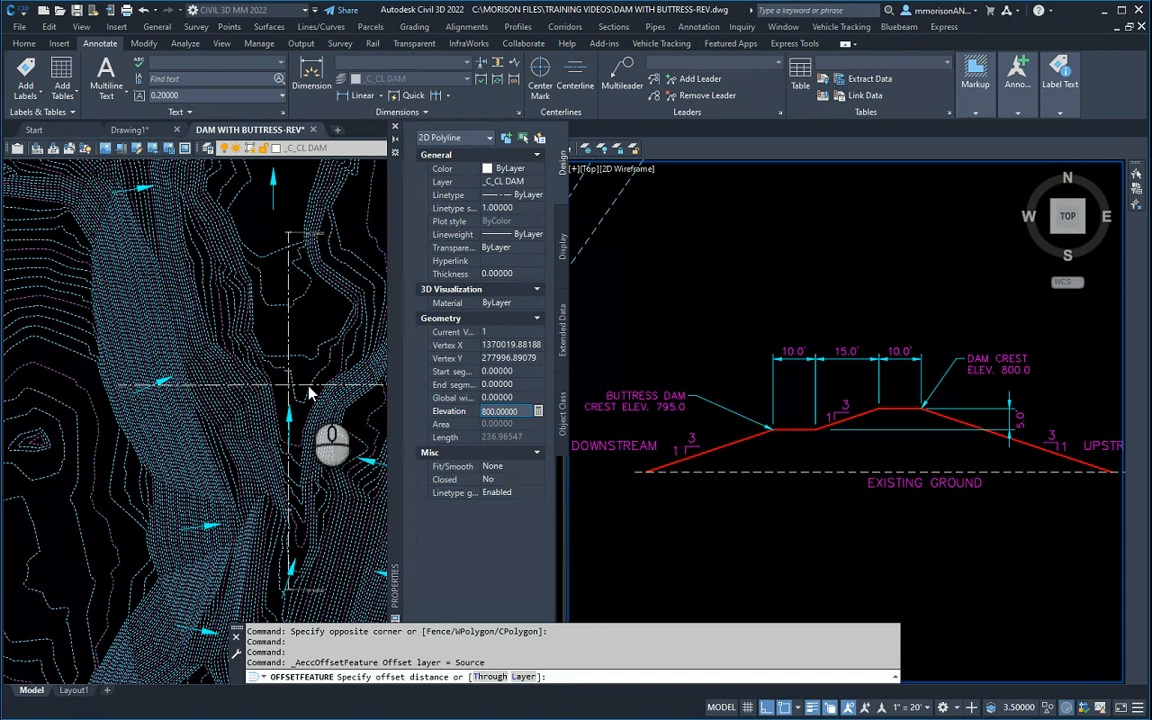
type("5")
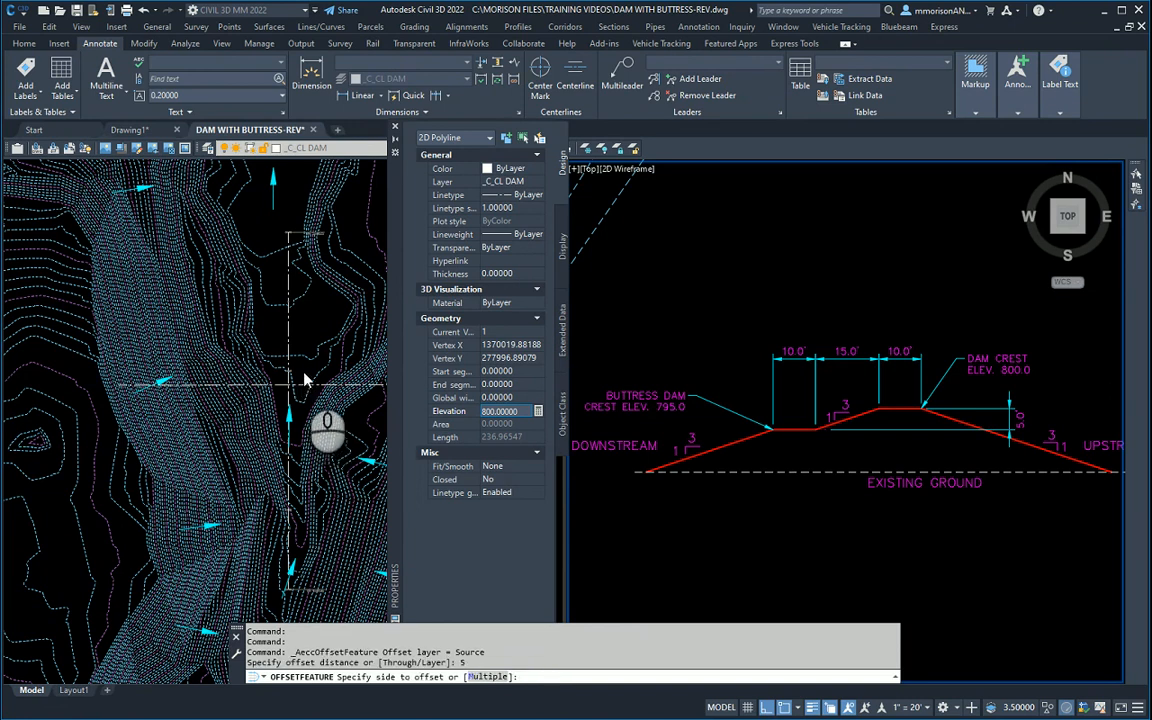
mouse_move(308, 380)
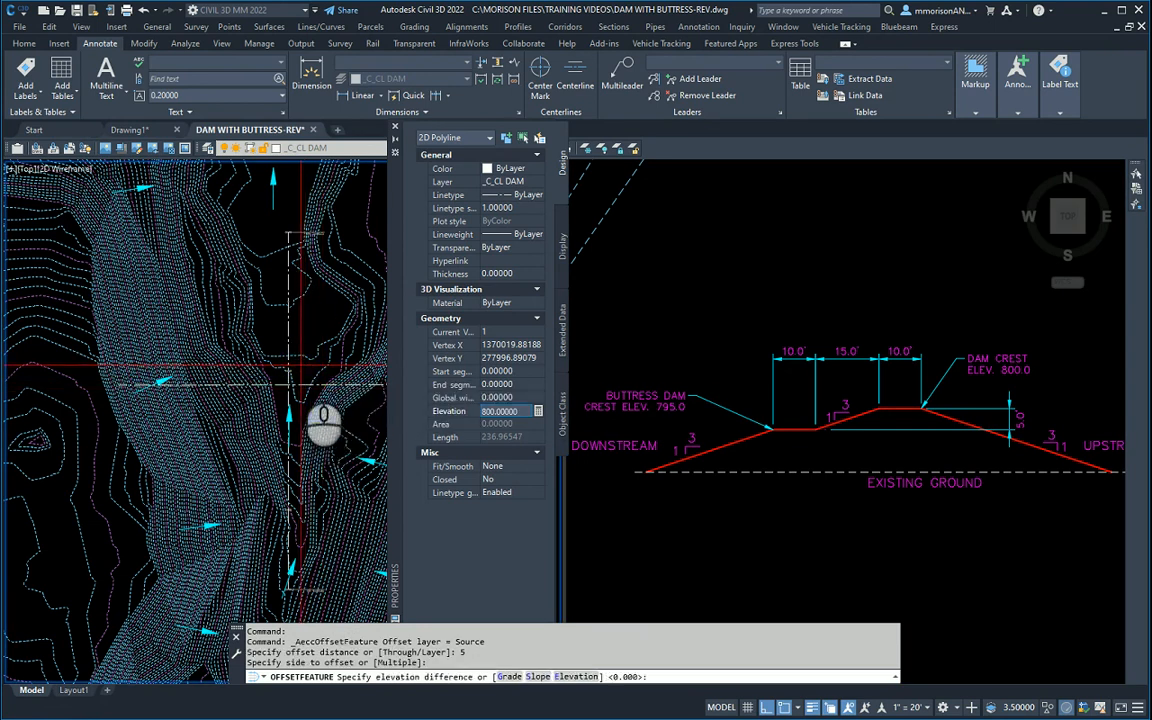
mouse_move(336, 432)
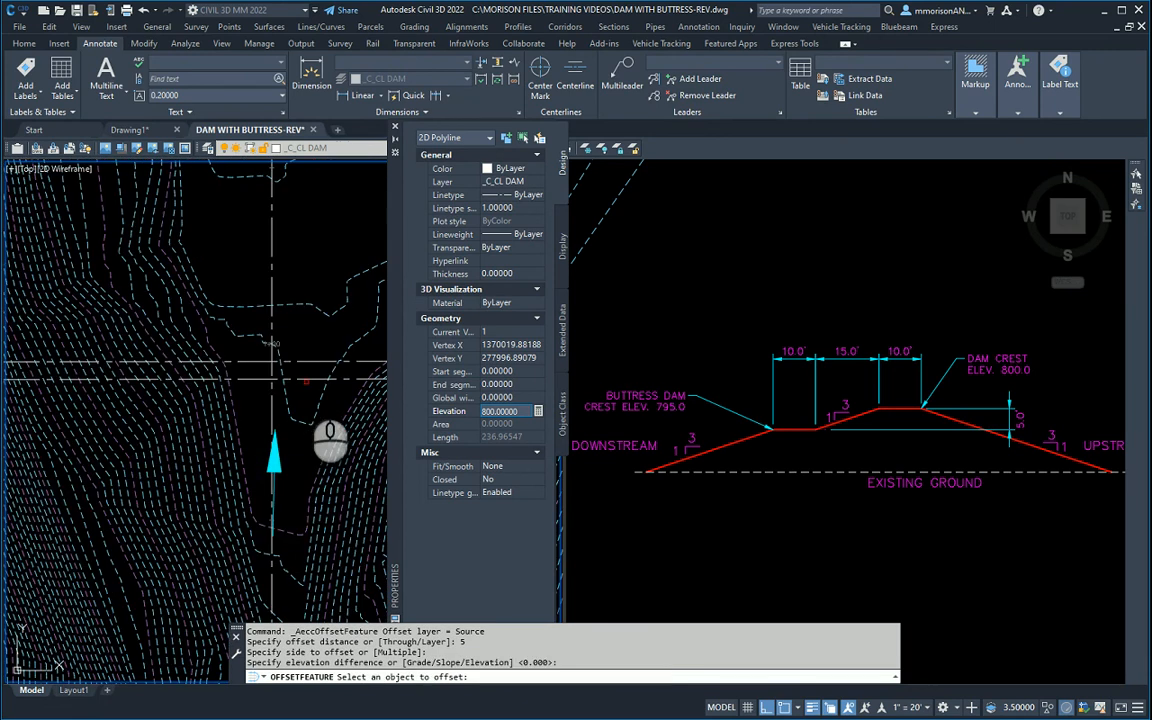
left_click(302, 396)
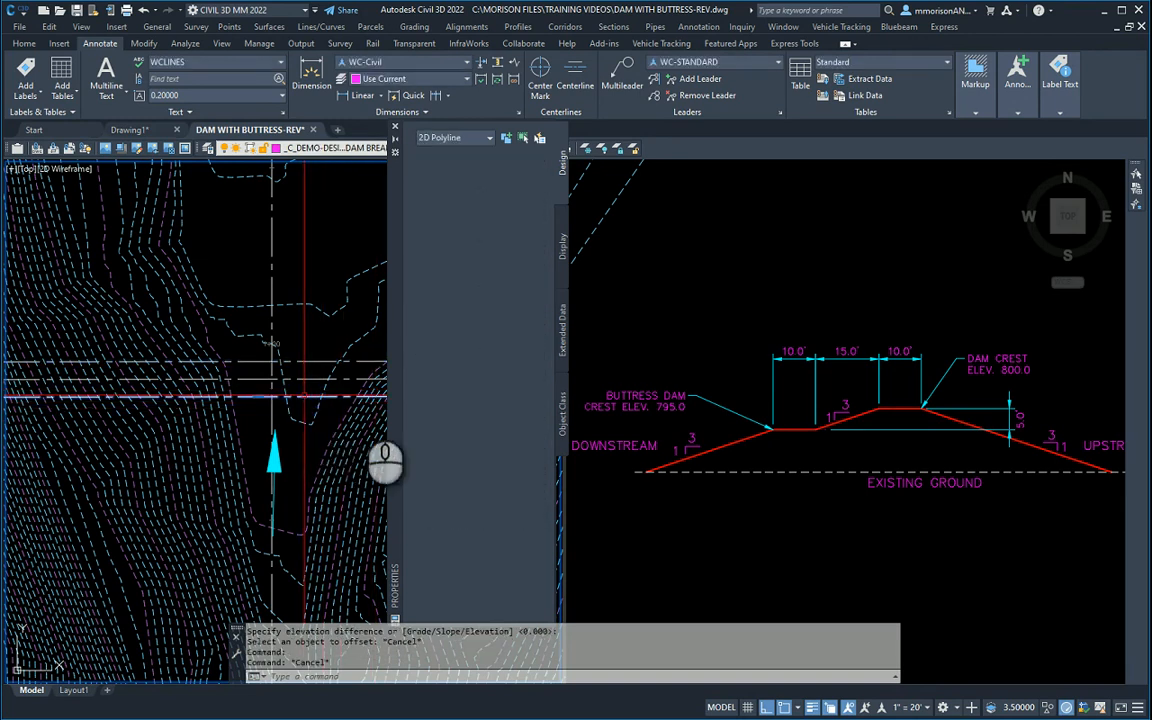
- Offset the centreline again by 15 with a -5 elevation difference
left_click(910, 418)
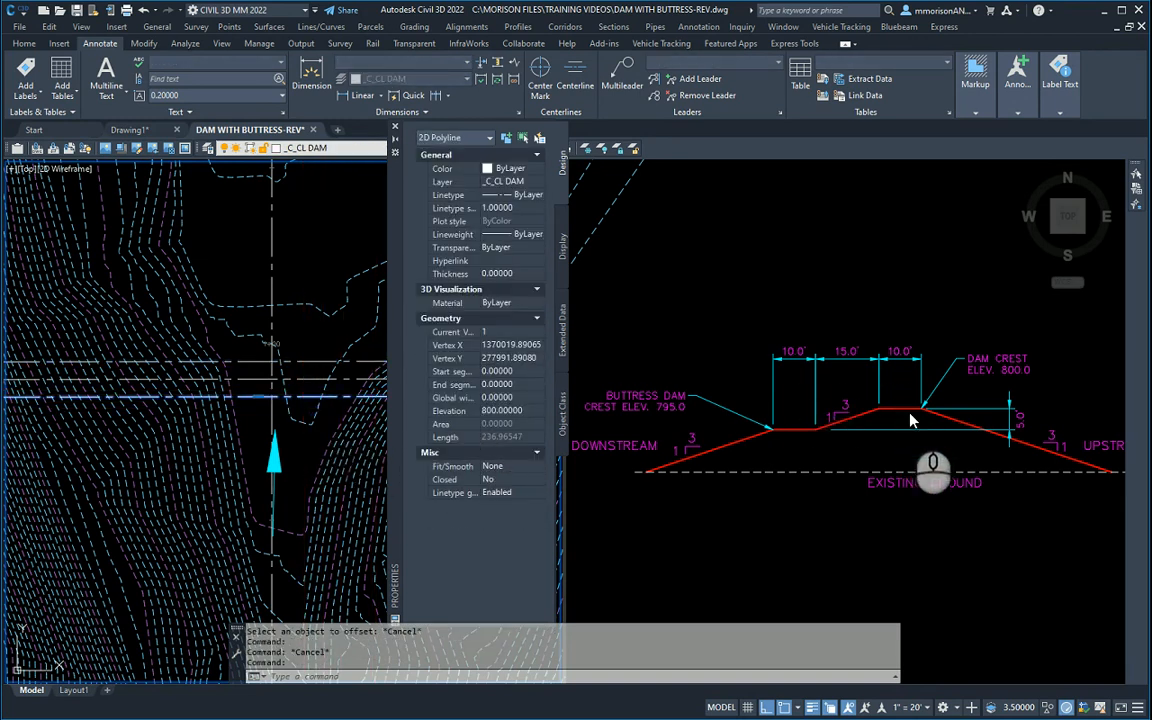
mouse_move(888, 428)
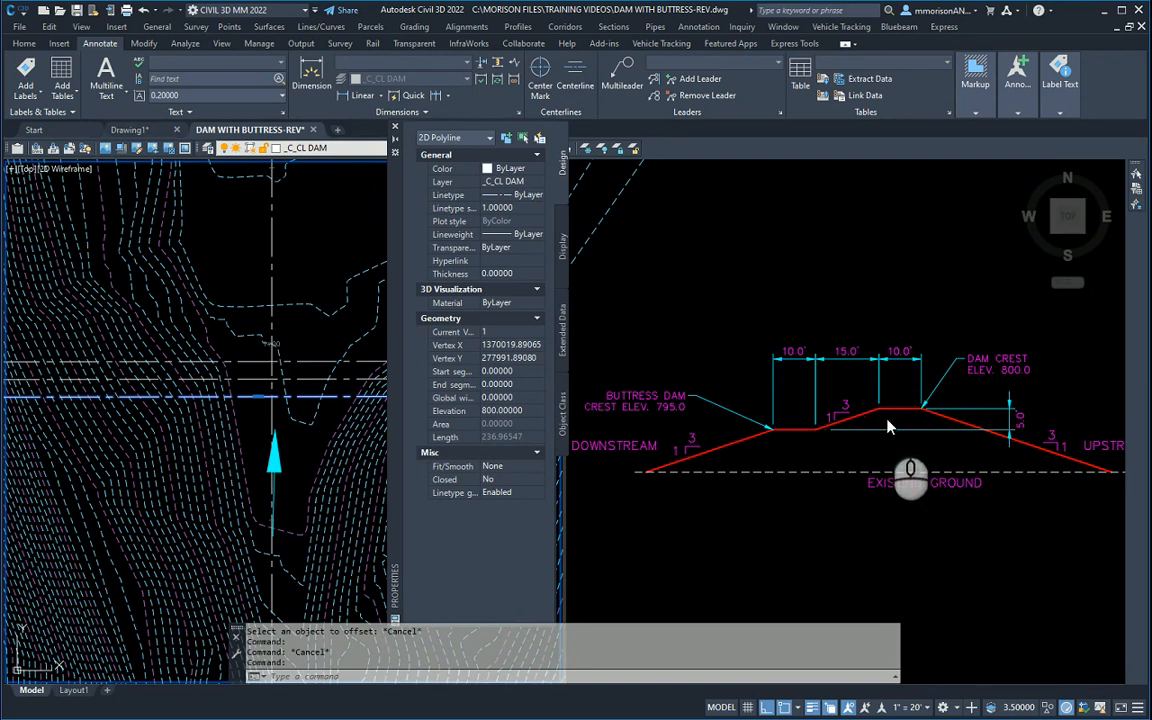
mouse_move(790, 388)
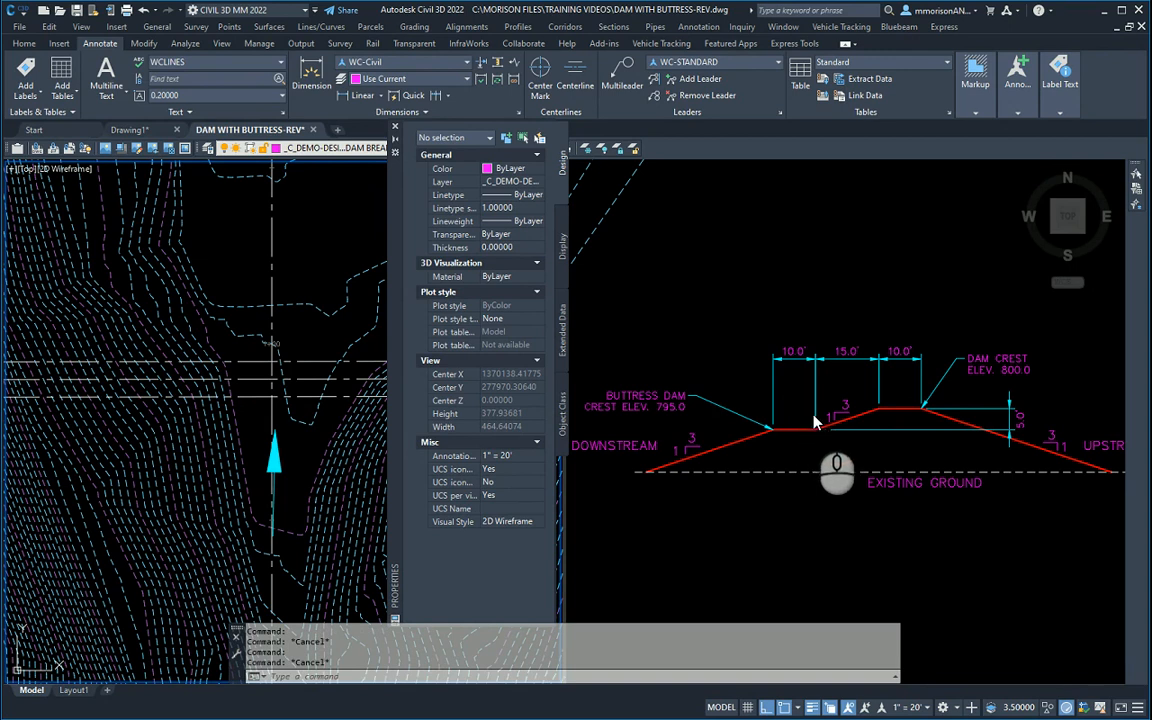
mouse_move(816, 438)
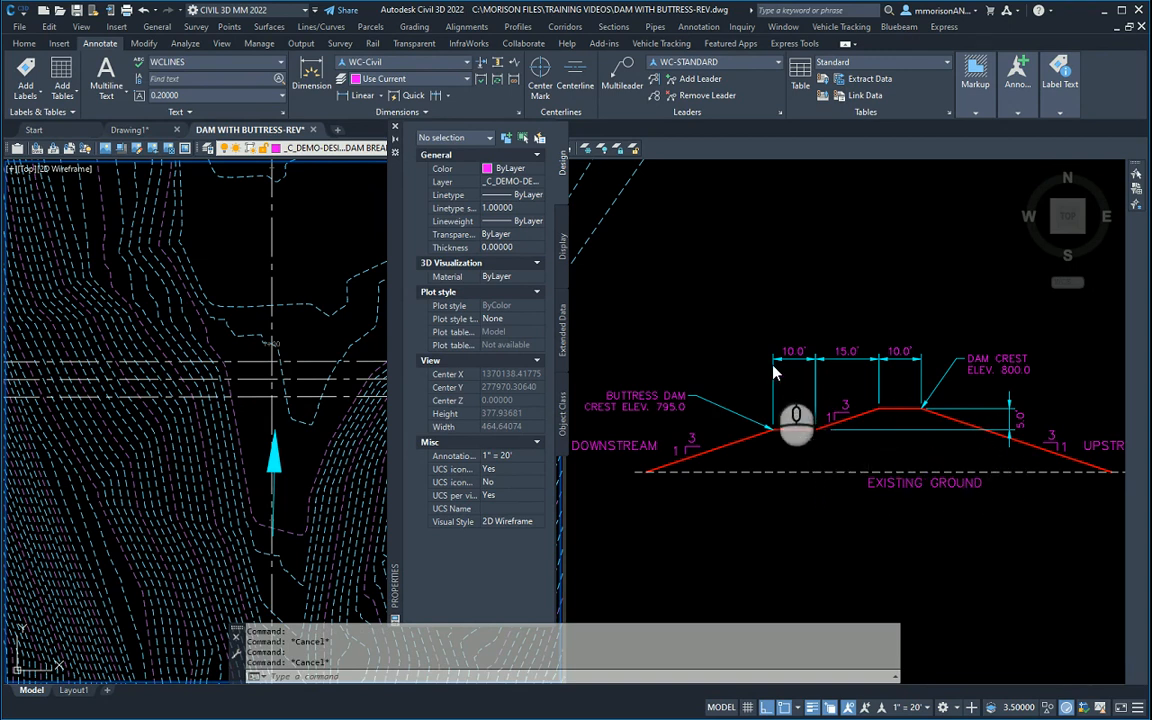
left_click(414, 28)
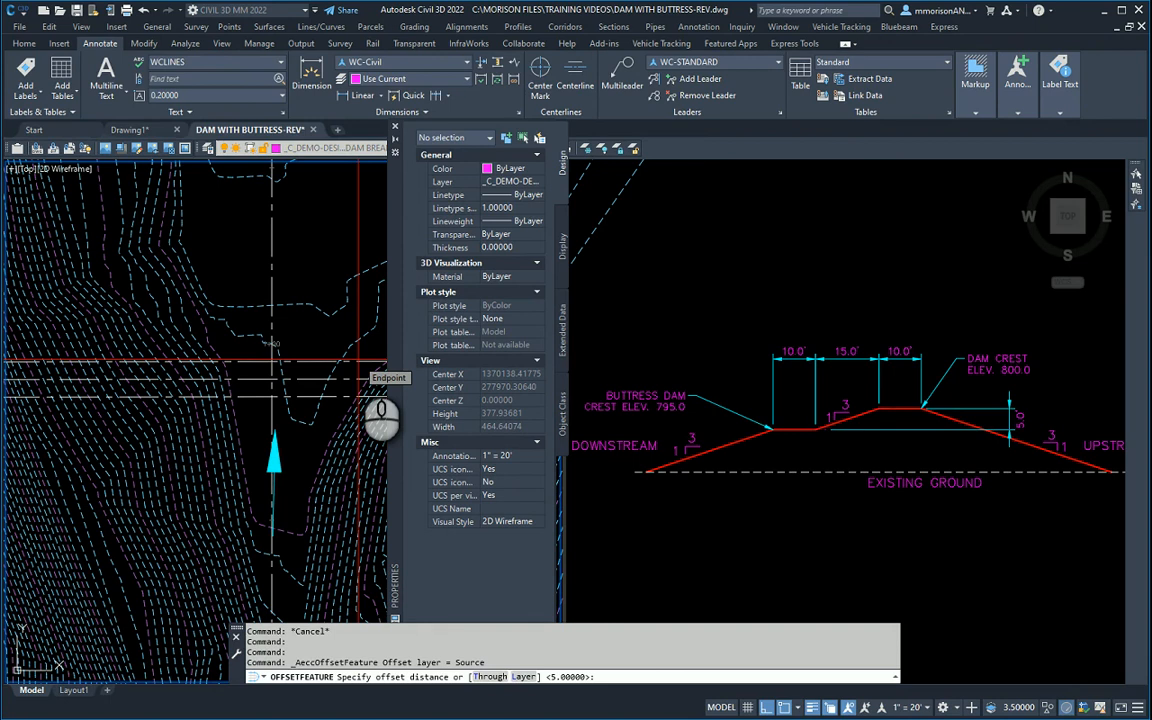
type("15")
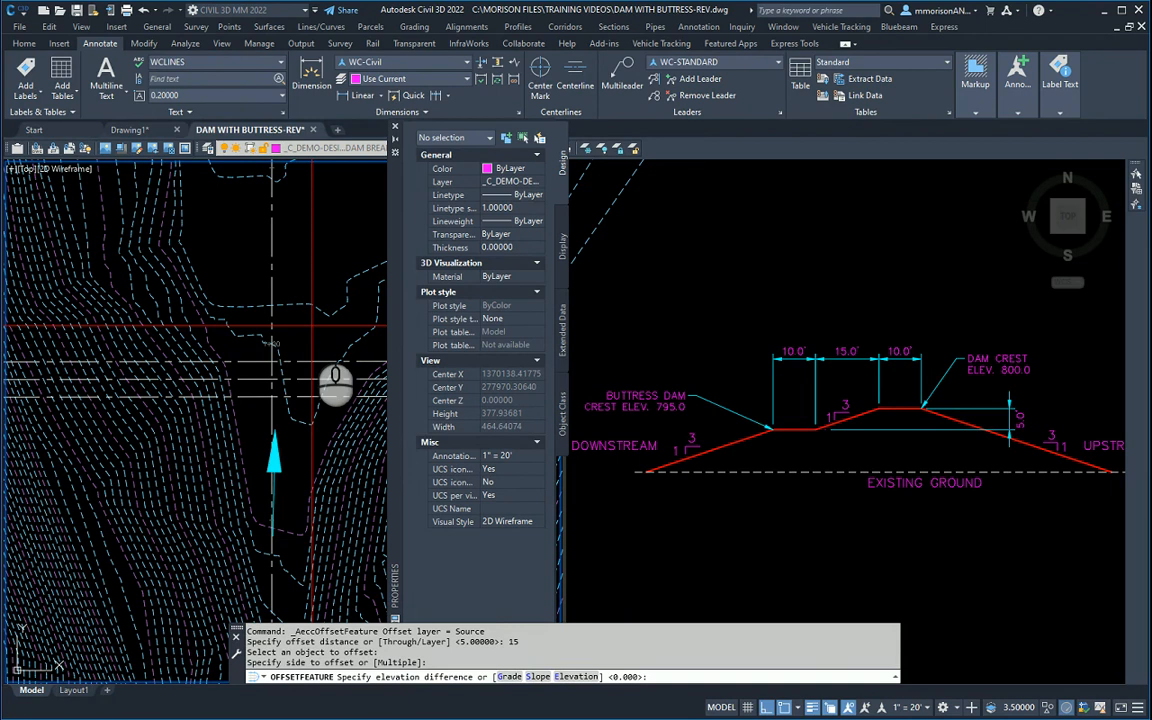
type("-5")
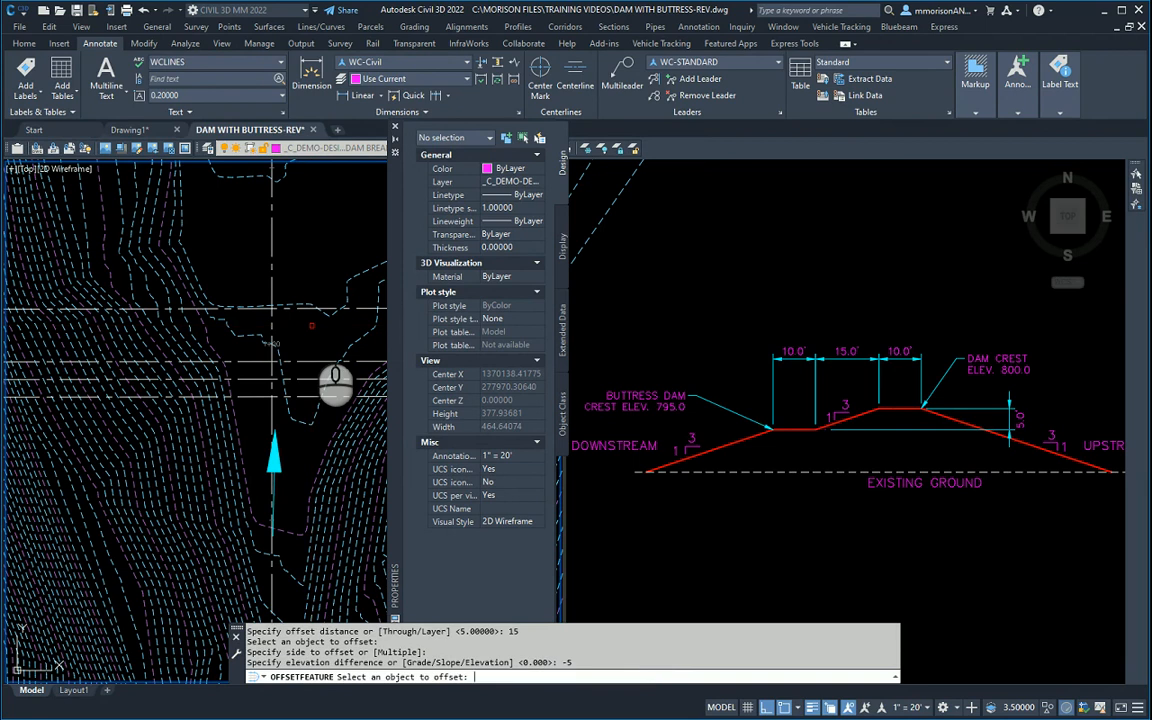
mouse_move(812, 436)
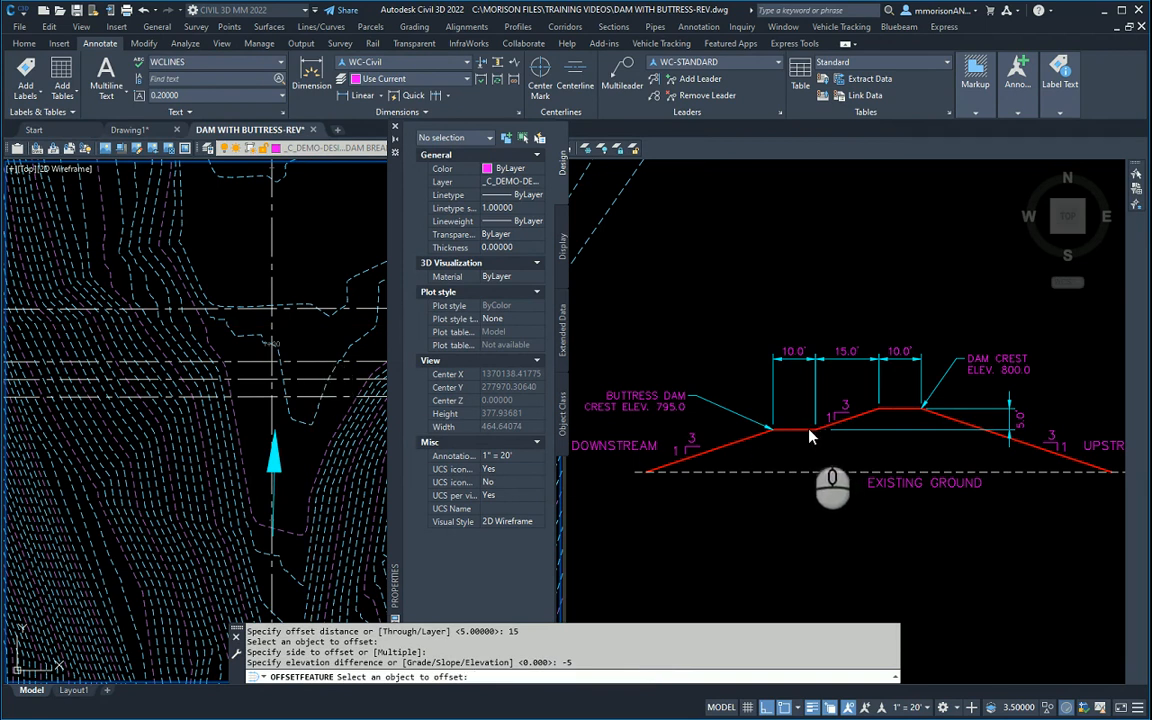
mouse_move(818, 438)
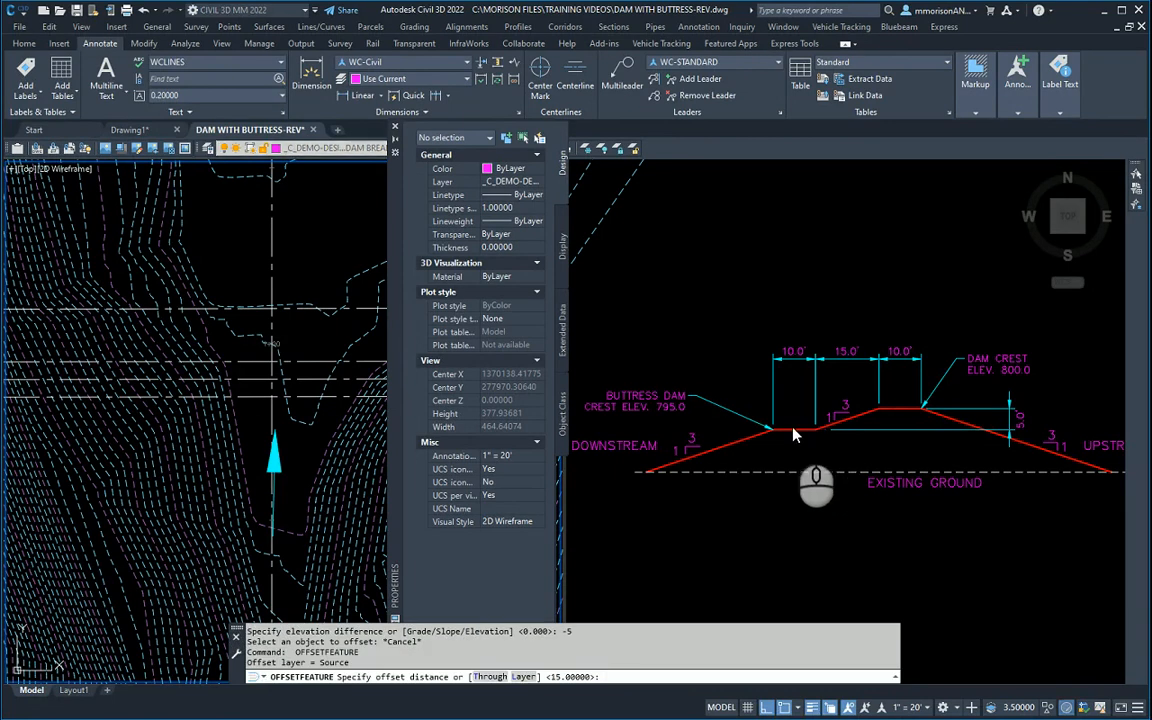
type("10")
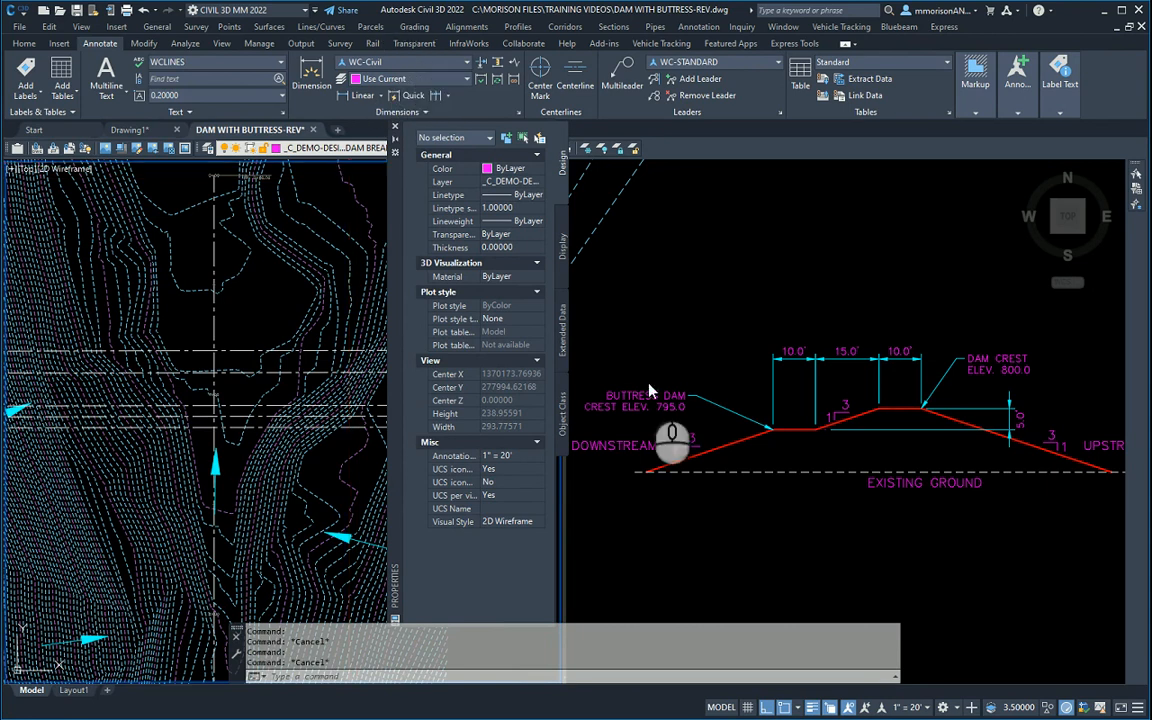
mouse_move(712, 490)
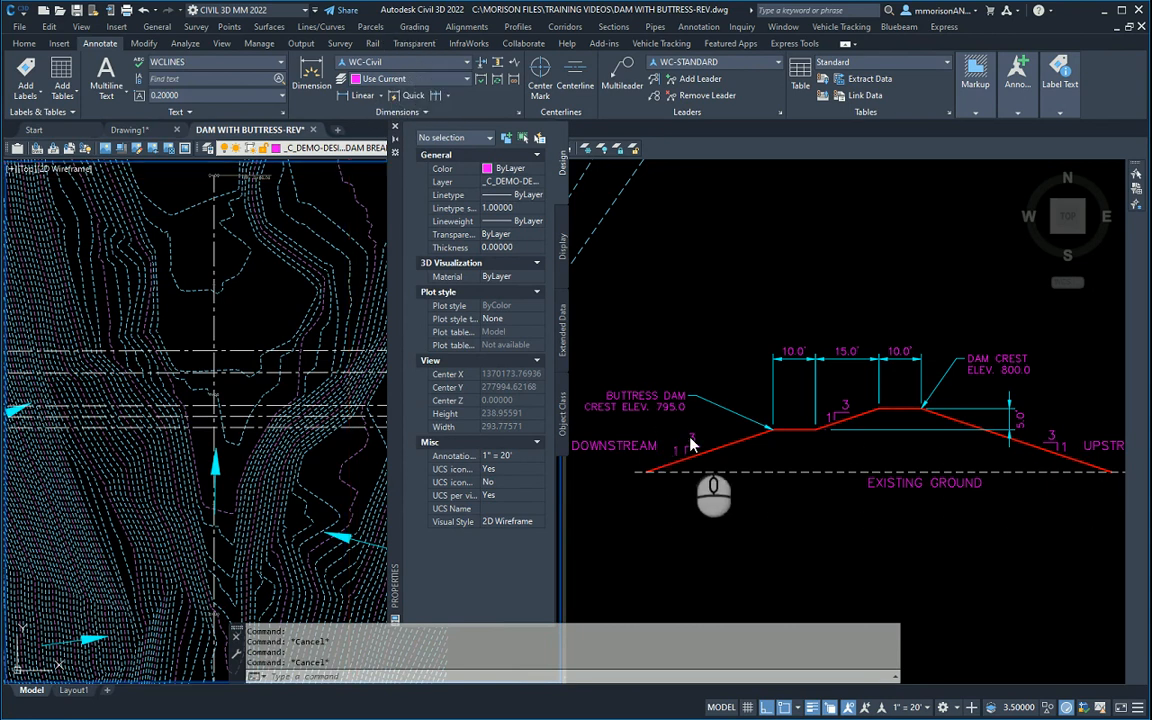
- Offset the dam feature lines by 30 with a -10 elevation difference to form the slopes
left_click(414, 26)
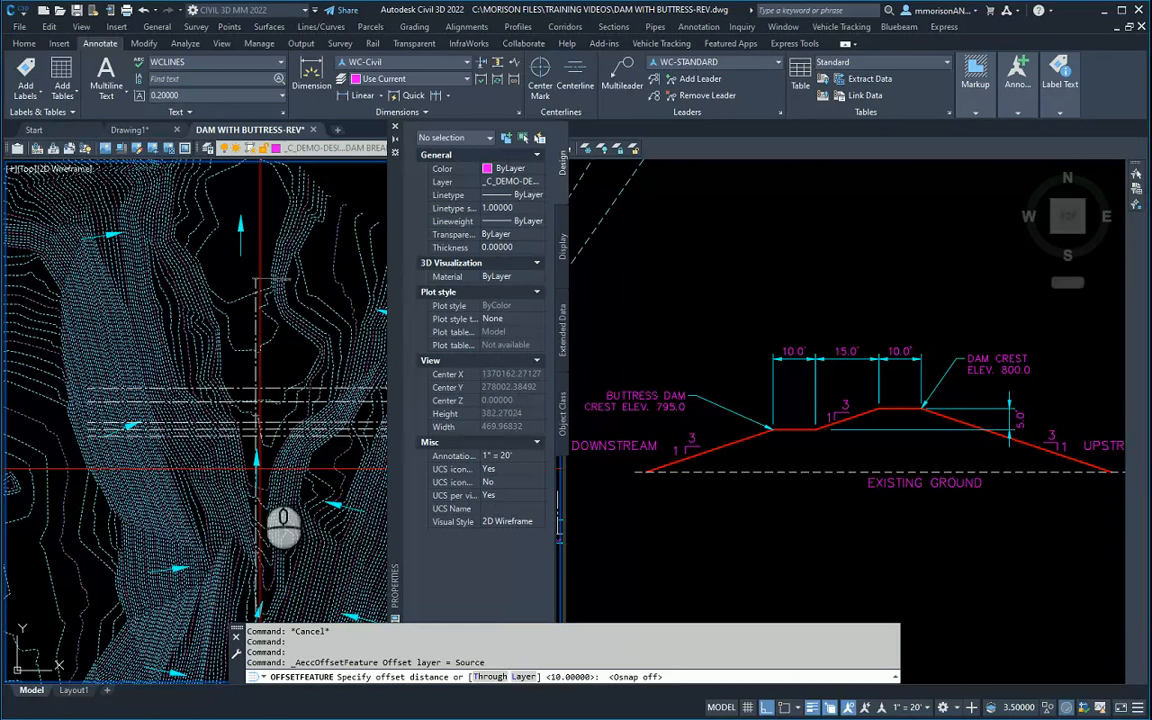
mouse_move(248, 604)
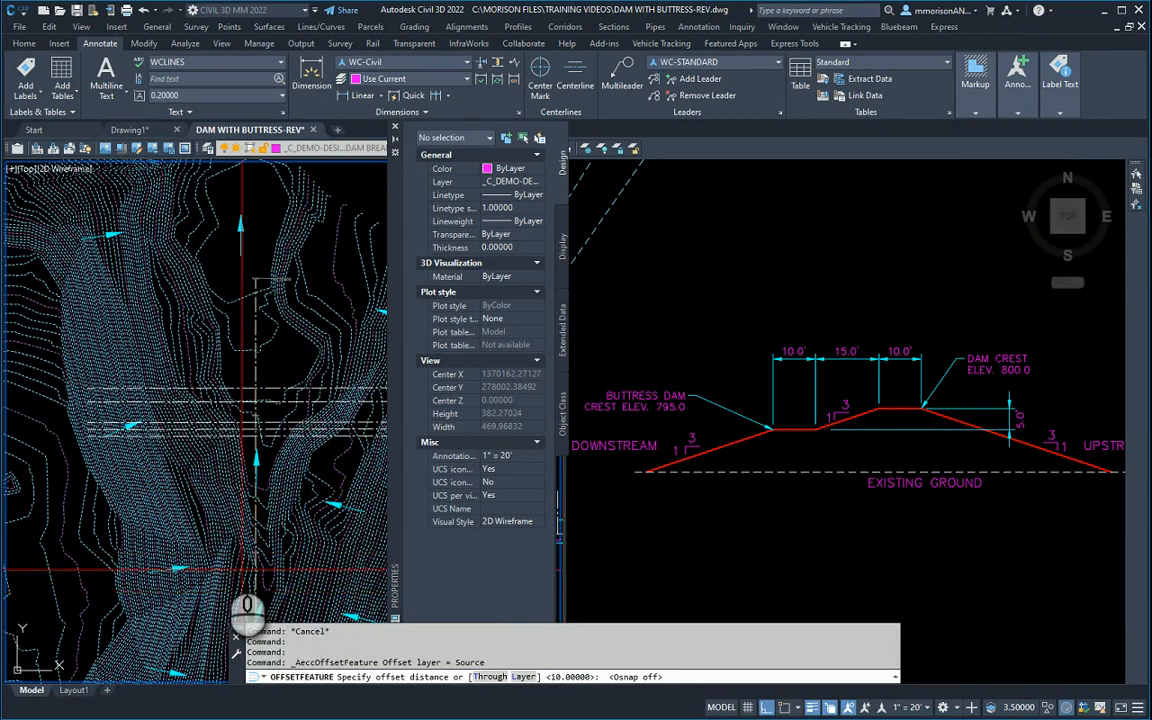
mouse_move(336, 570)
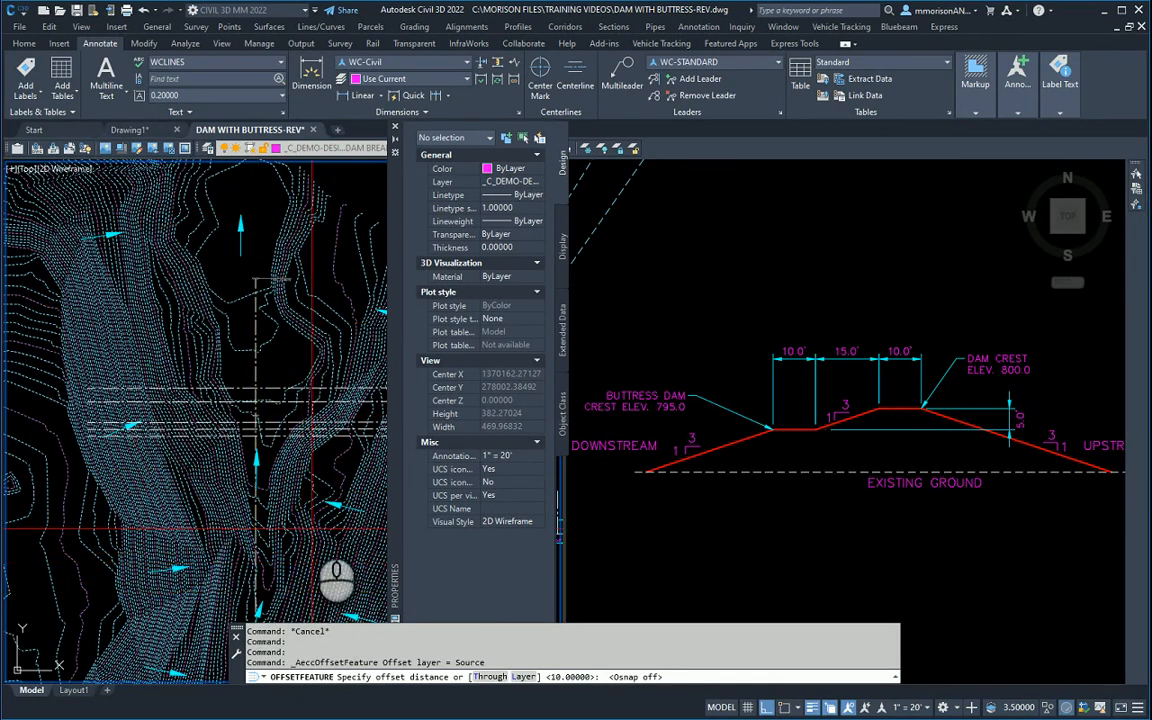
mouse_move(376, 500)
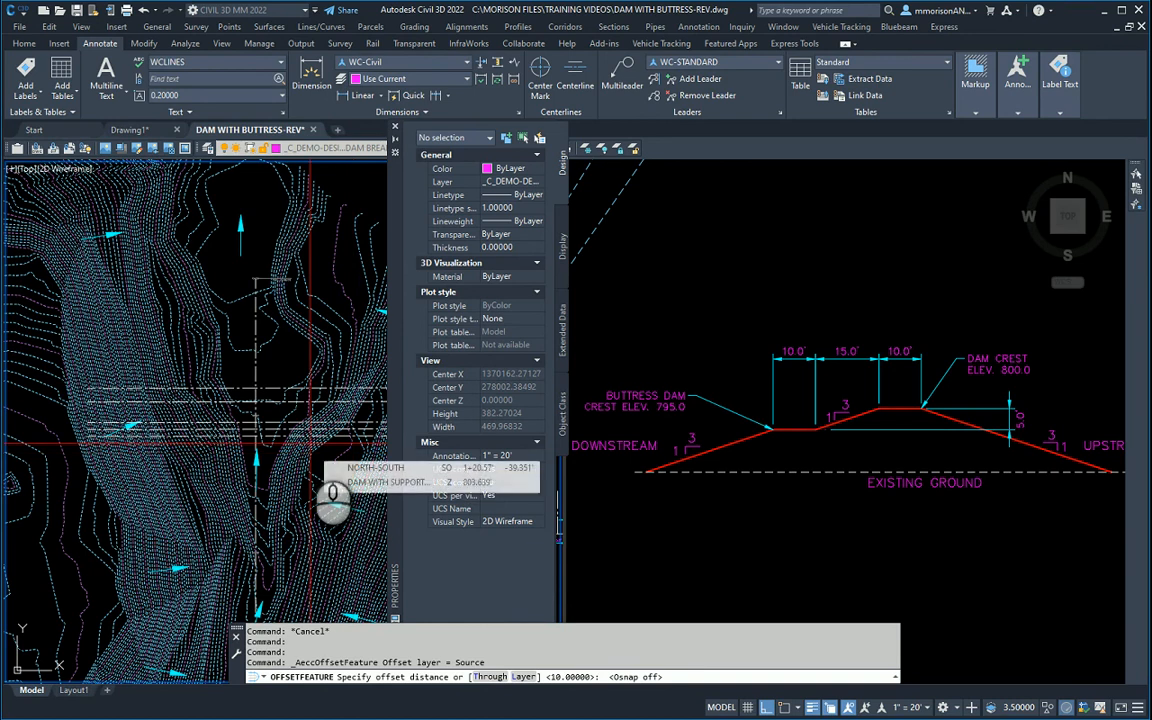
type("30")
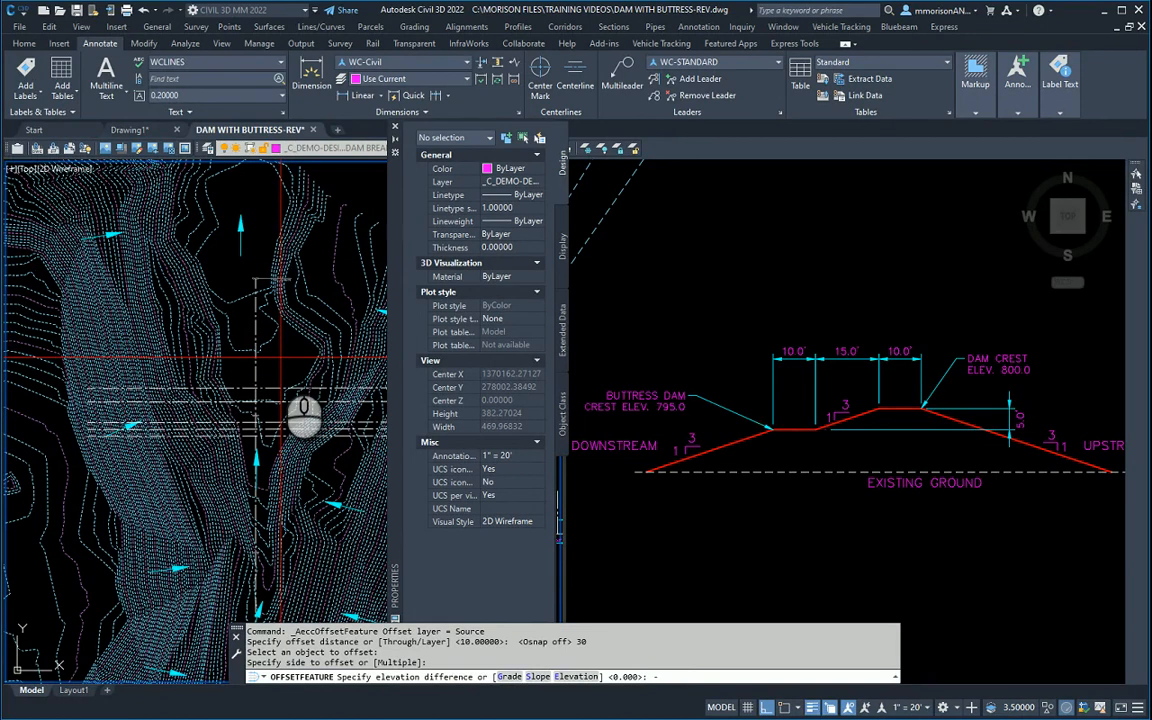
type("-10")
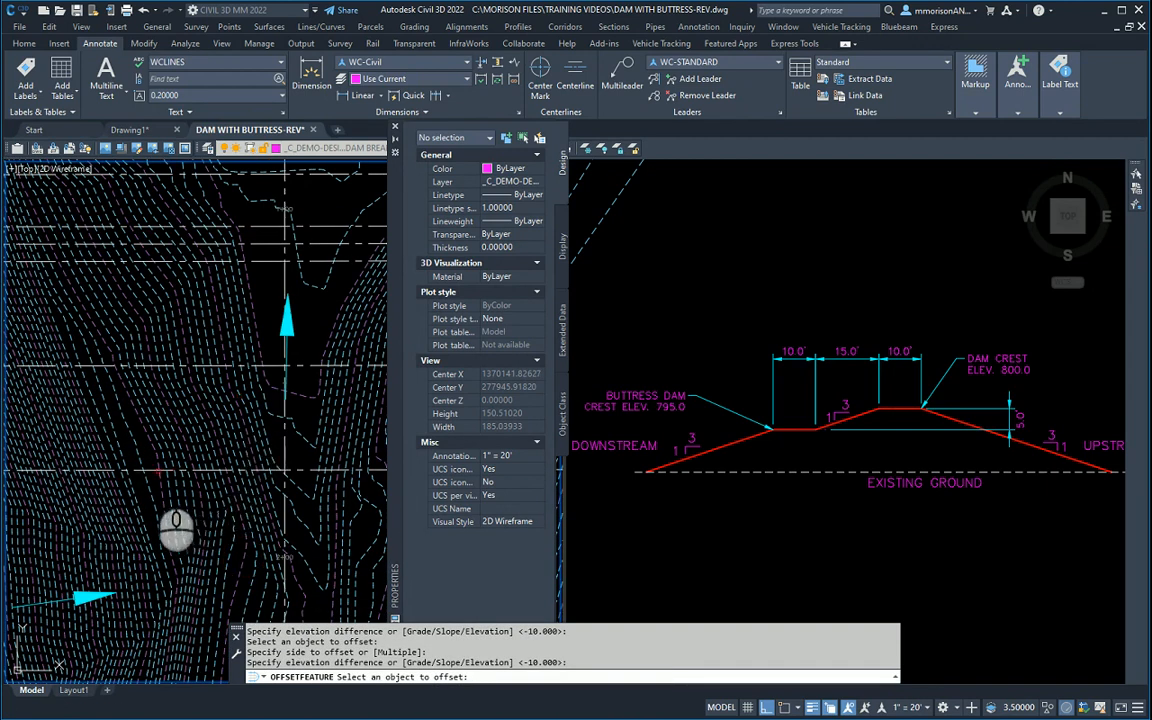
left_click(160, 486)
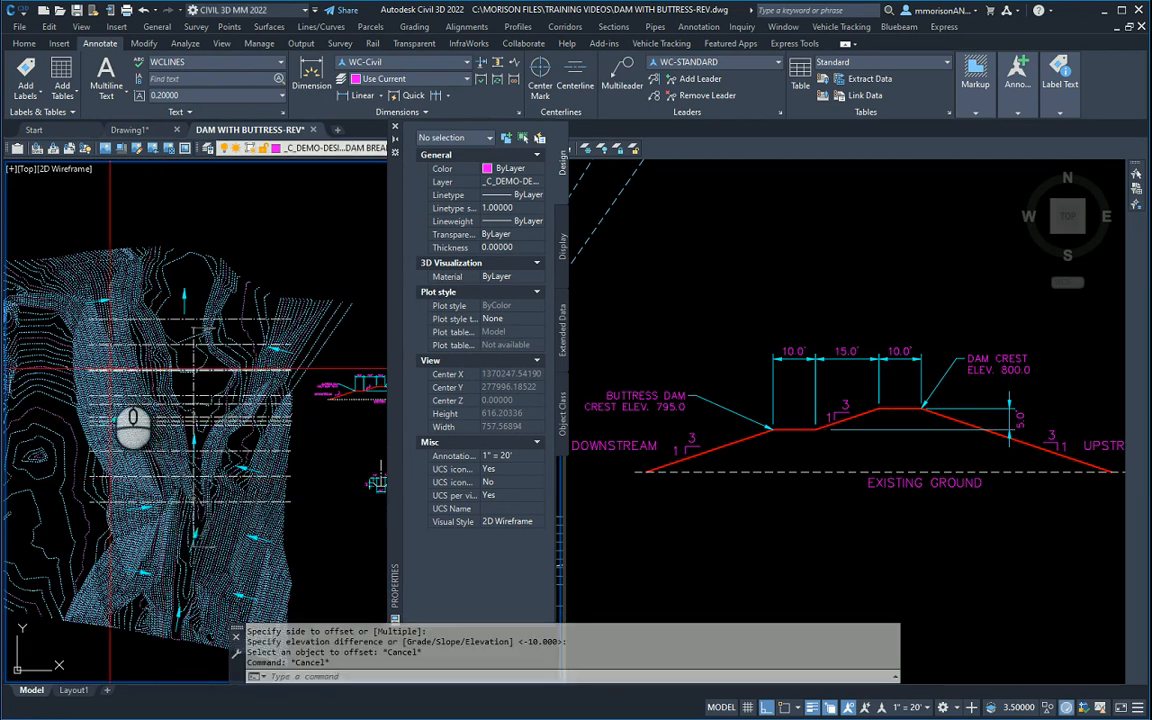
mouse_move(416, 356)
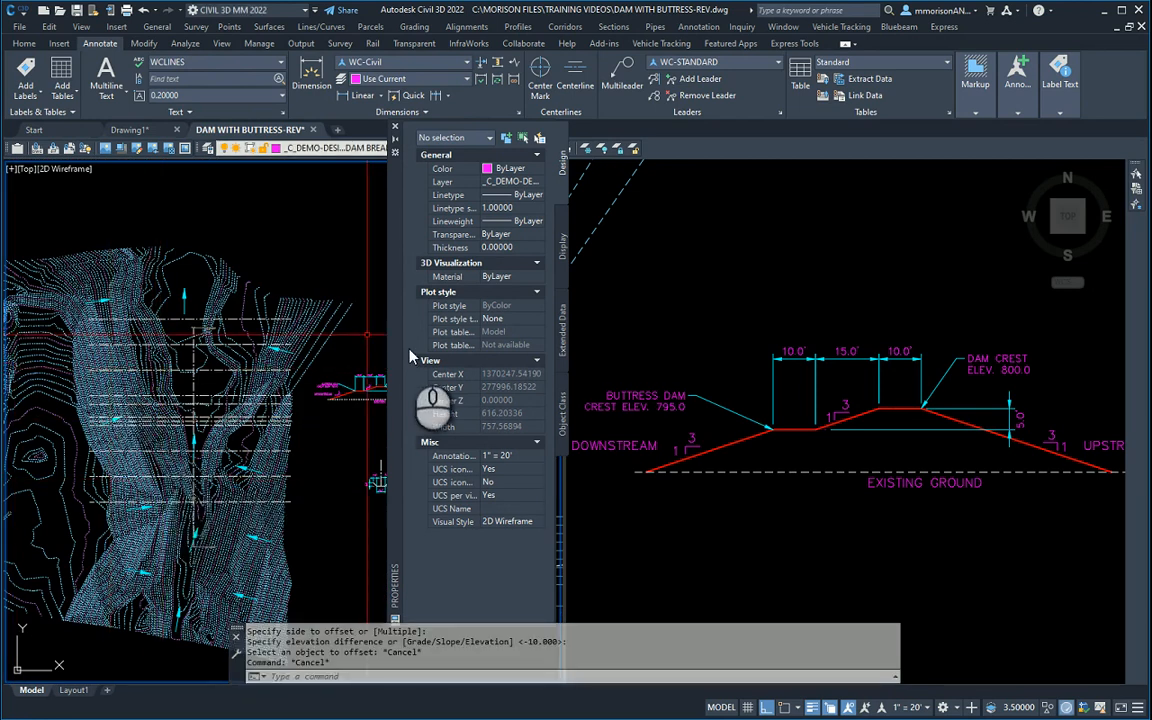
- From Prospector, add breaklines to DAM ALT 2 with mid-ordinate distance 01 and confirm
left_click(396, 124)
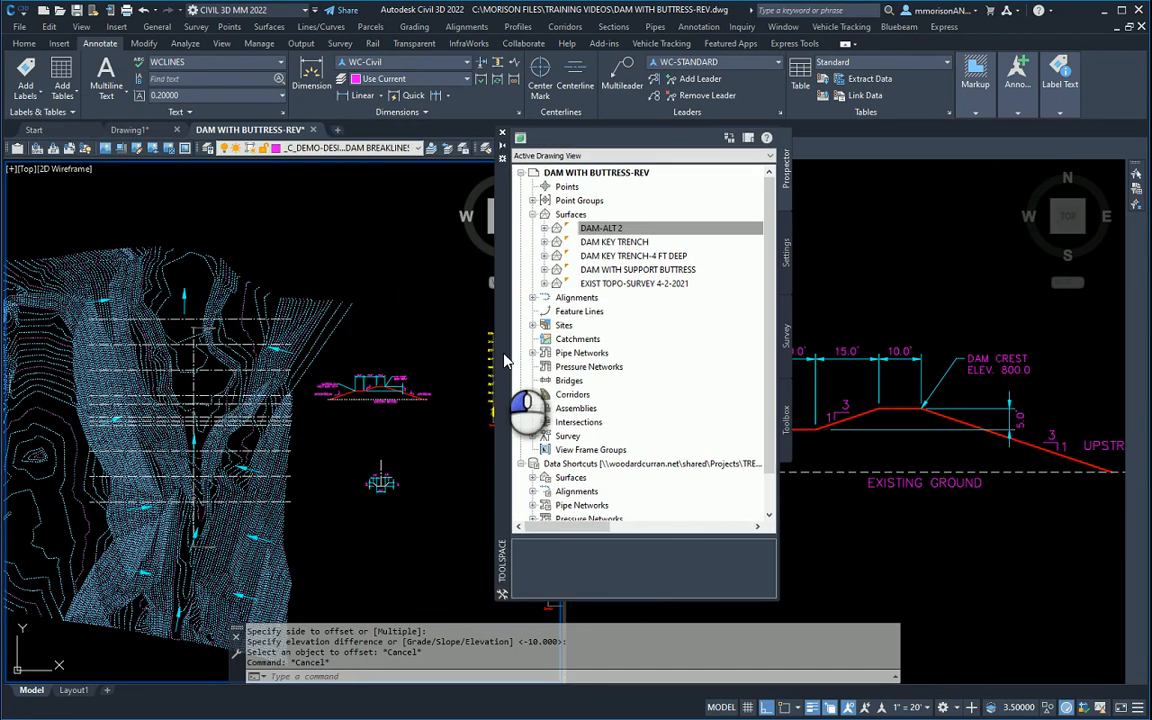
left_click(600, 228)
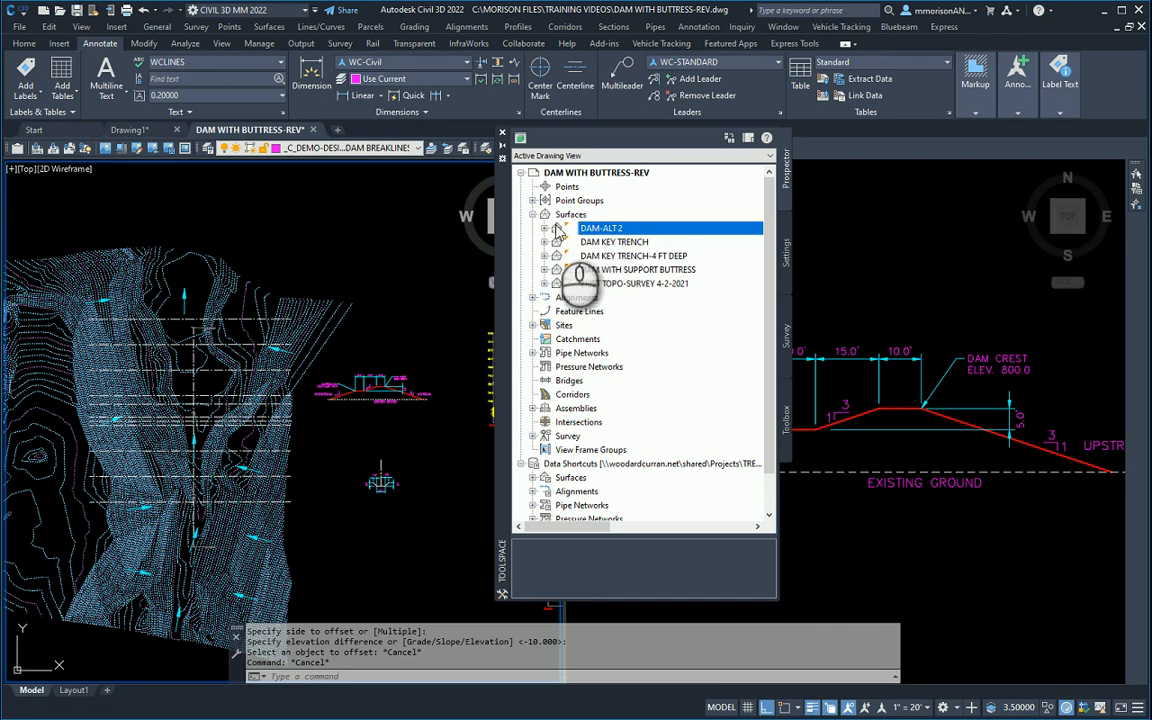
left_click(556, 228)
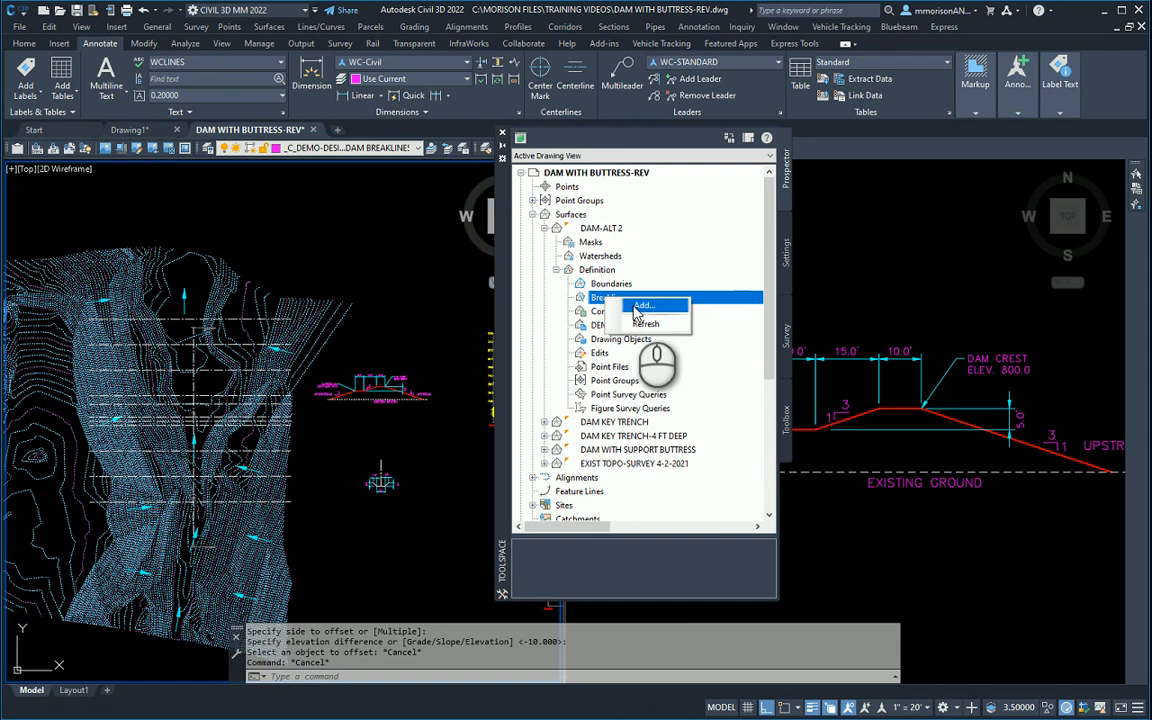
left_click(644, 304)
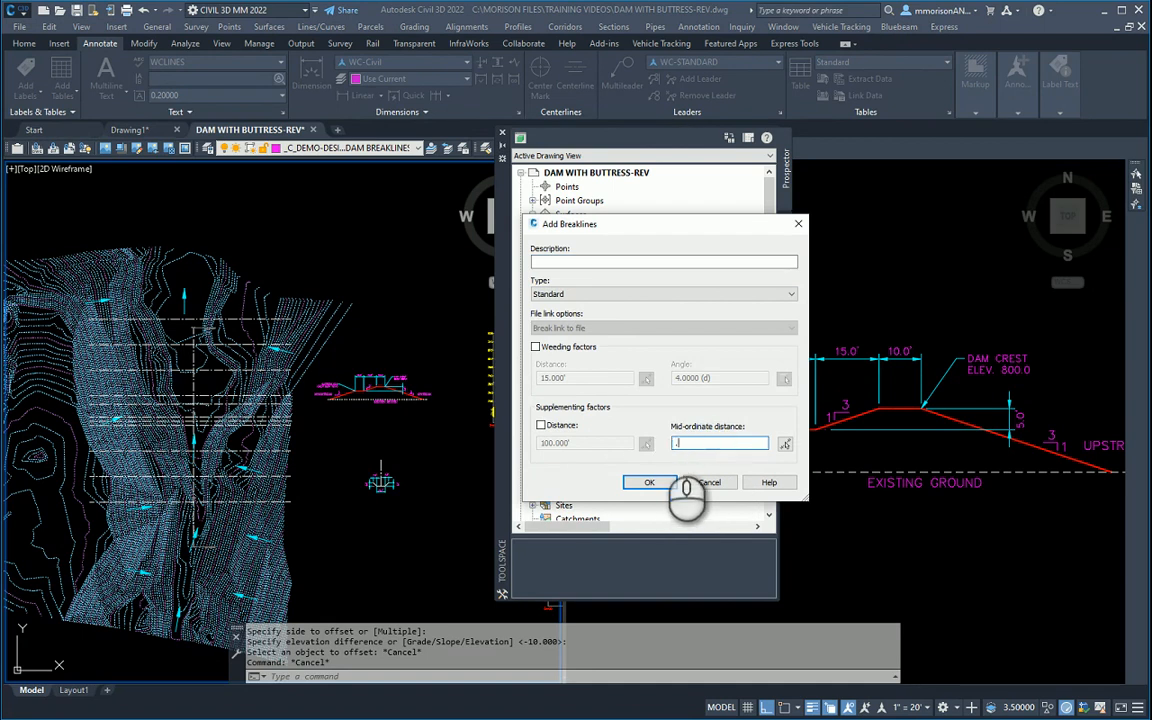
type("01")
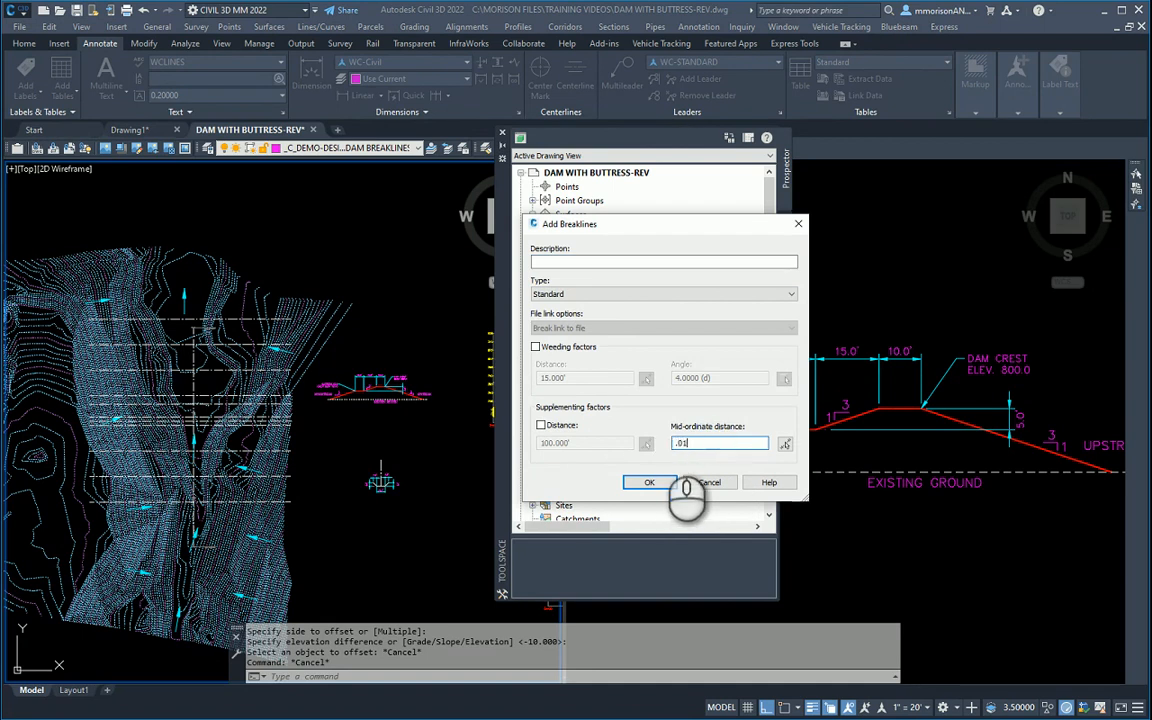
left_click(648, 482)
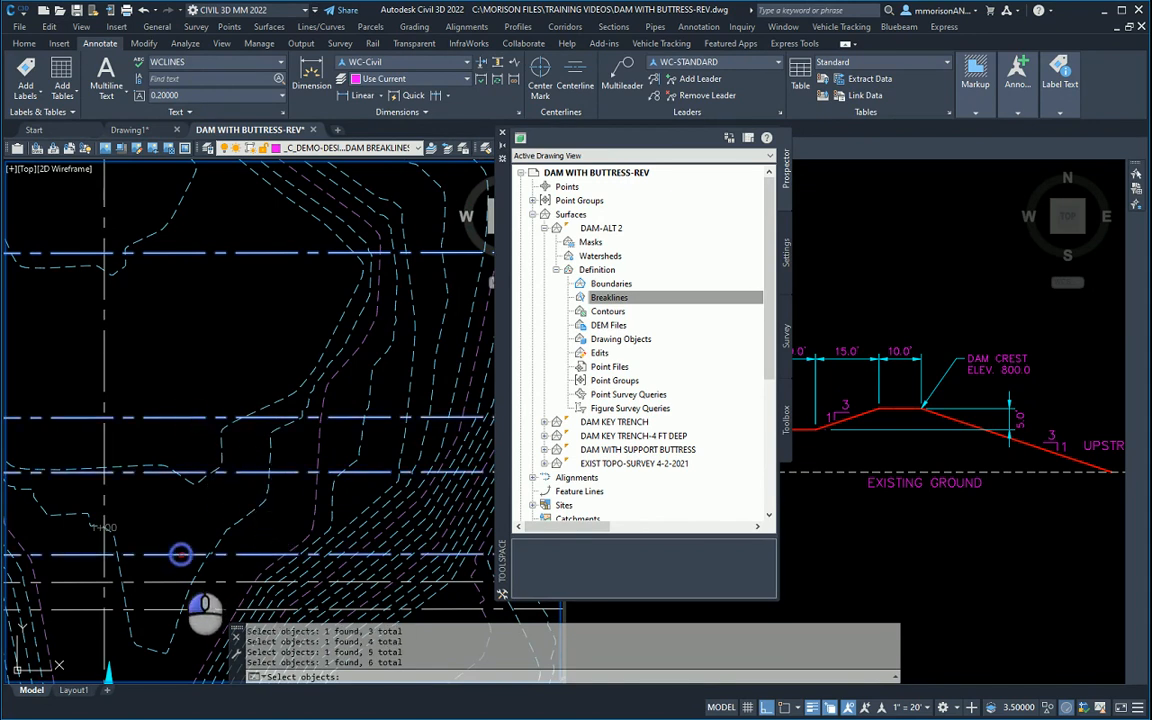
- Pick the remaining feature lines so eleven breaklines are selected for DAM ALT 2
left_click(180, 556)
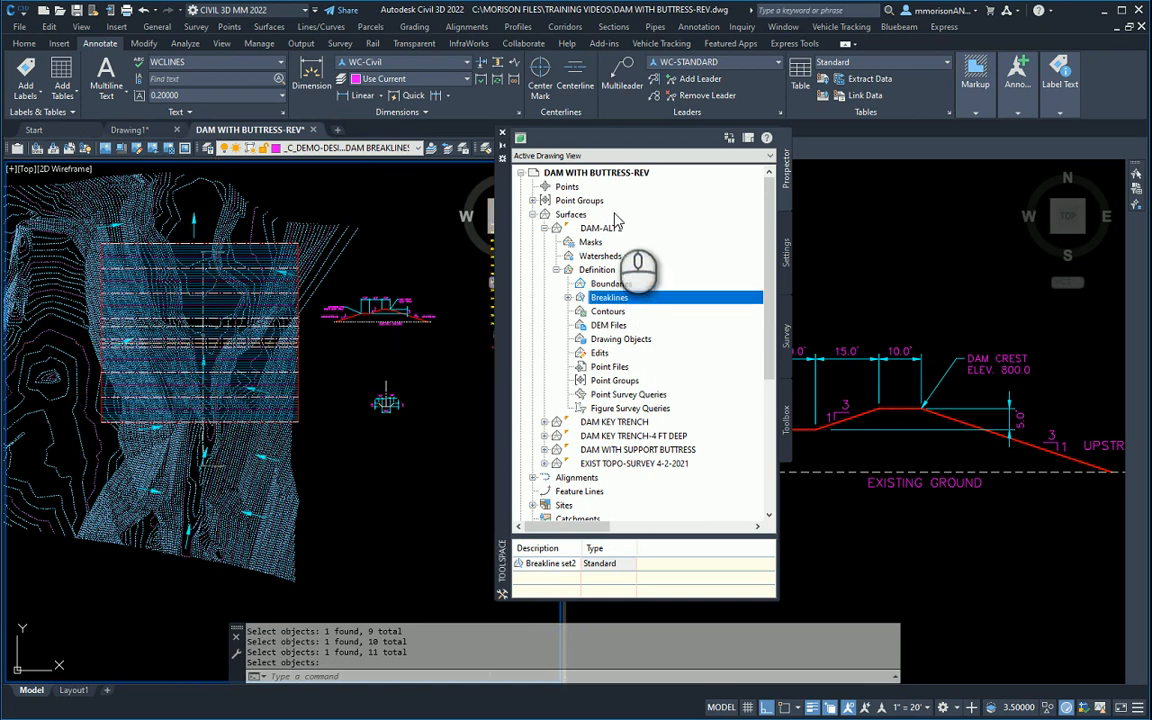
right_click(598, 228)
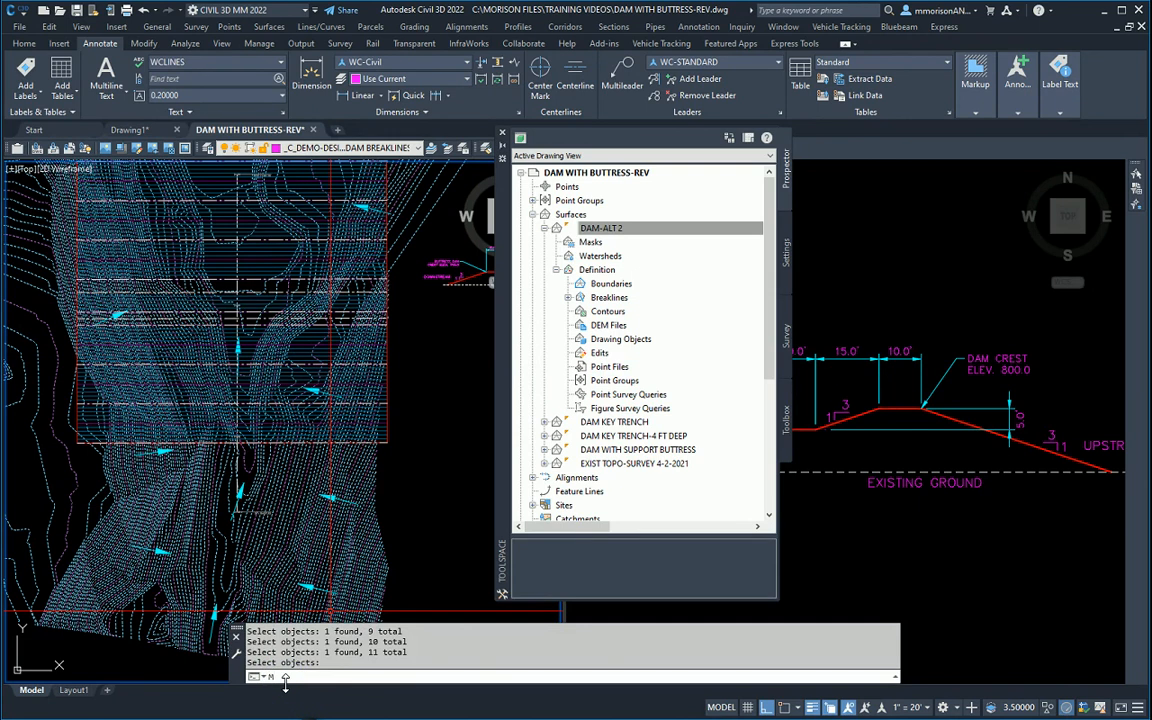
- Run MINIMUMDISTBETWEENSURFACES between EXIST TOPO SURVEY 4-2-2021 and DAM ALT 2
type("MINSERT")
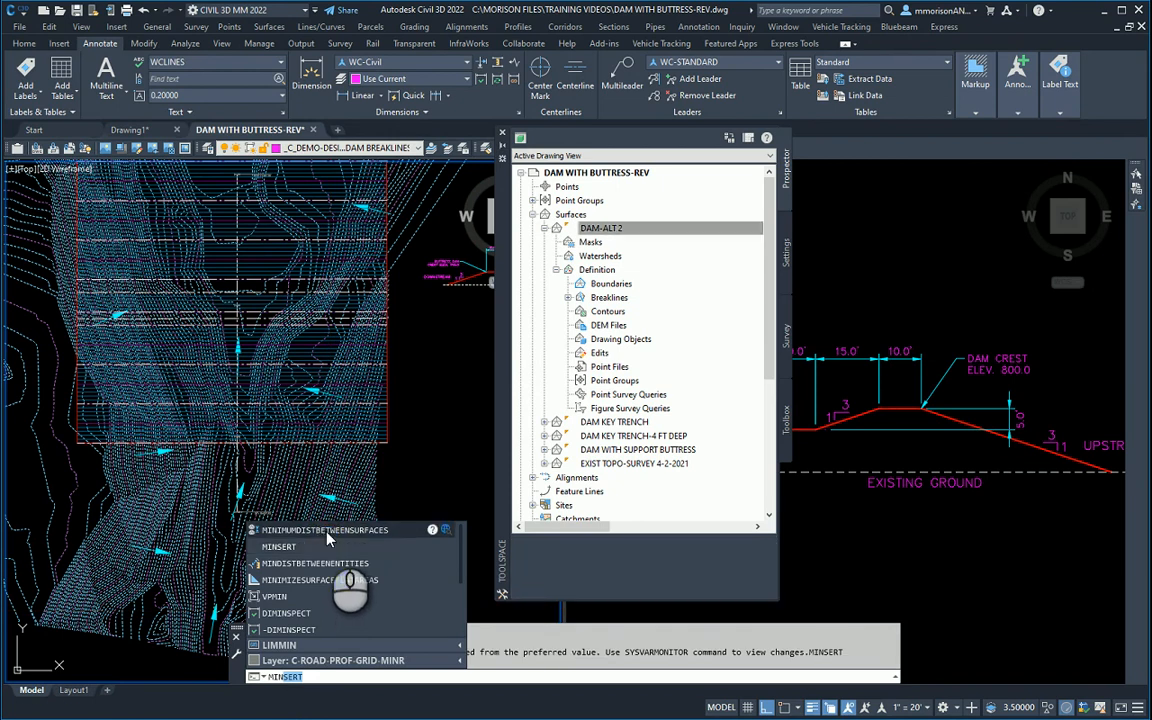
left_click(324, 530)
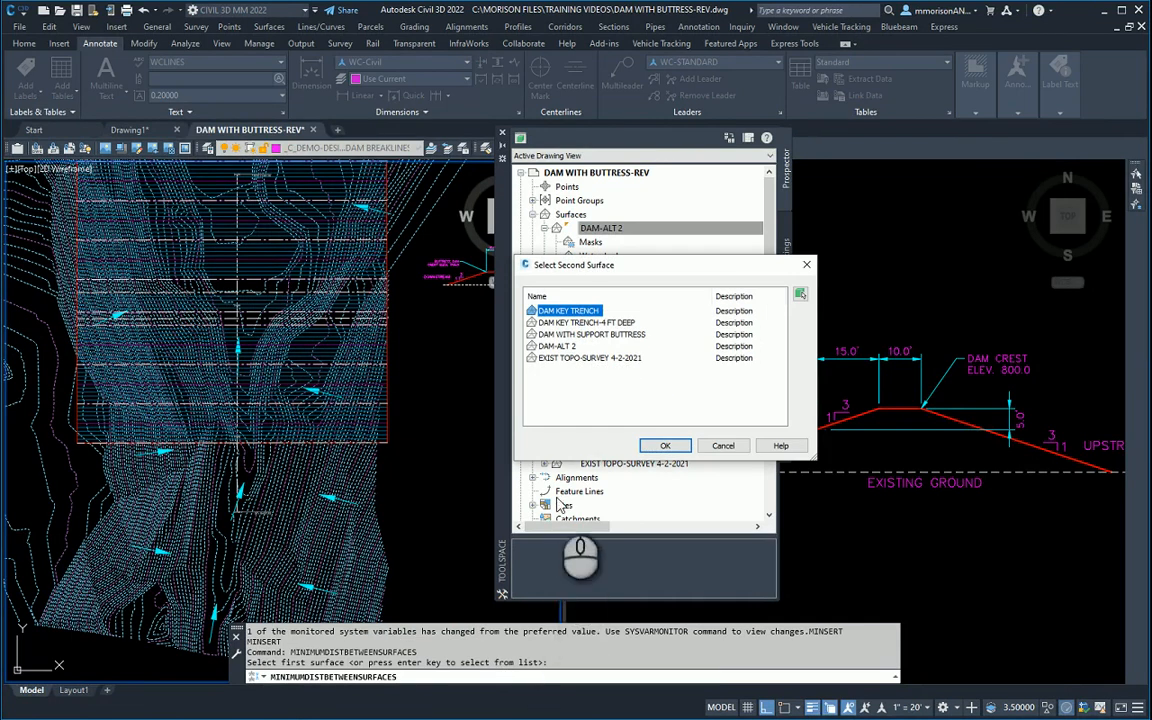
left_click(590, 356)
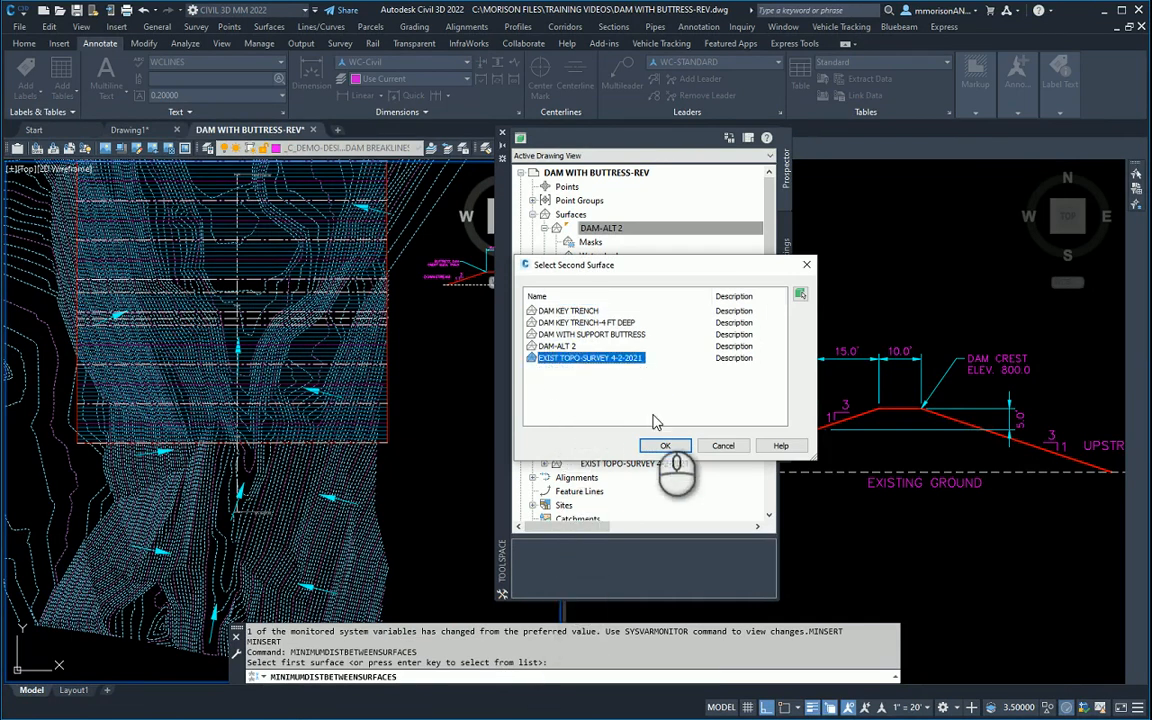
left_click(664, 444)
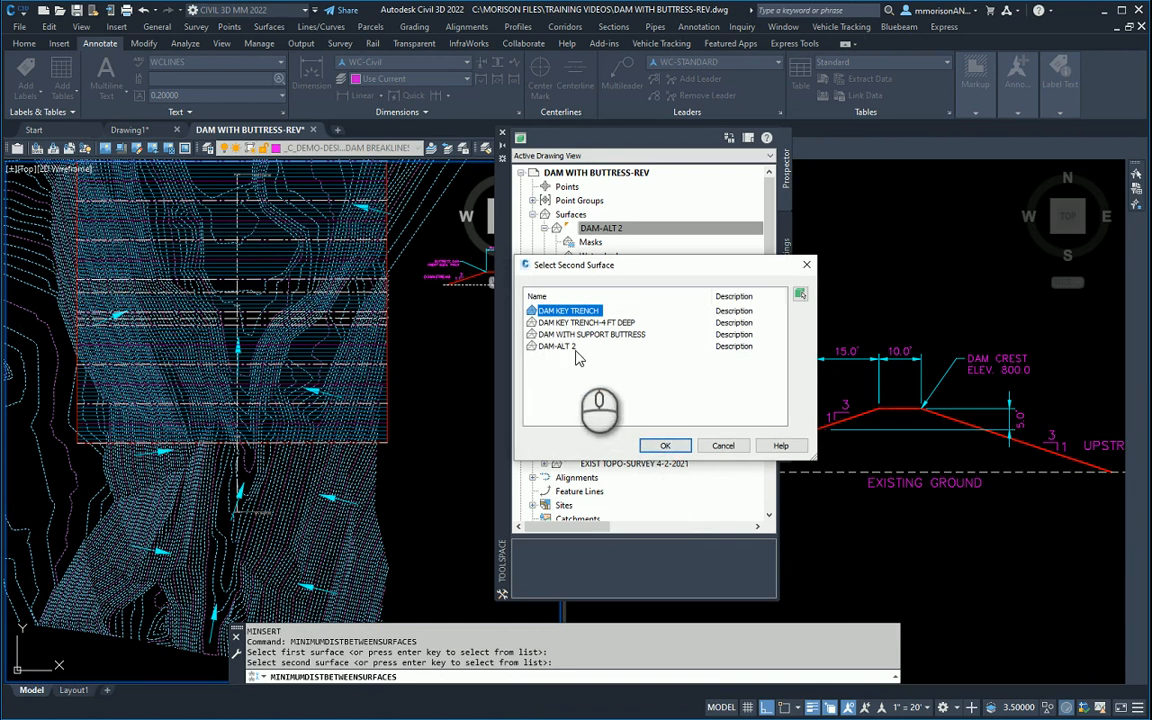
left_click(664, 444)
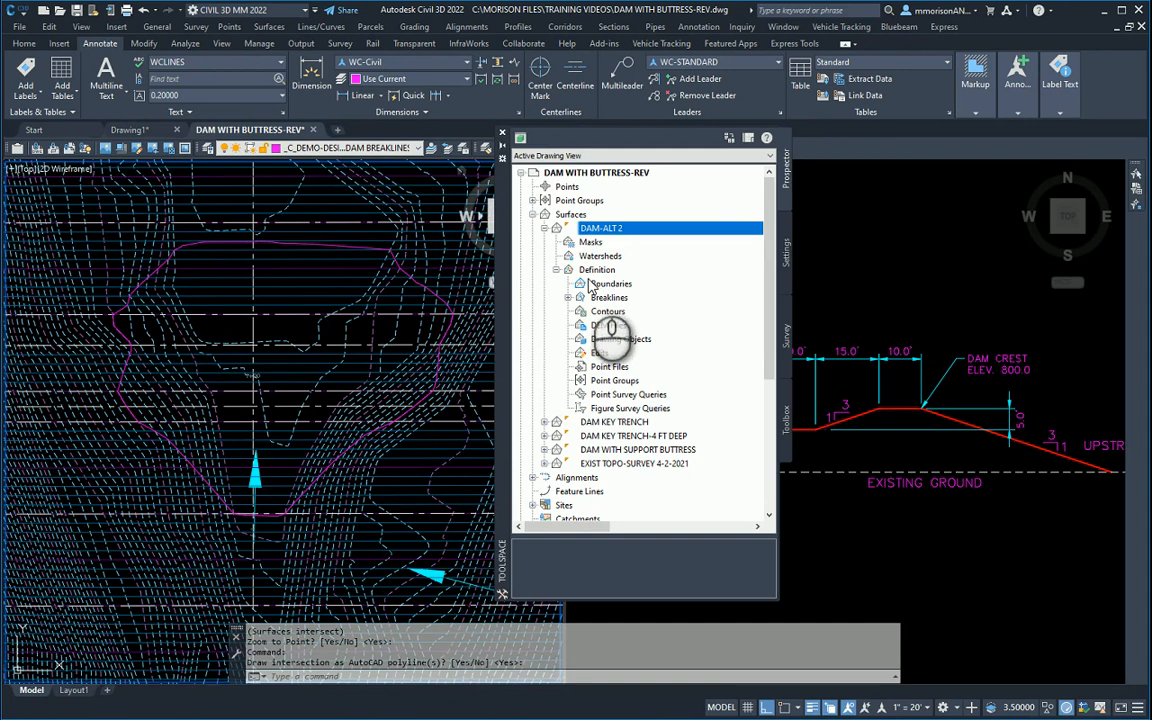
- Add an Outer boundary to DAM ALT 2 using the intersection polyline
left_click(608, 284)
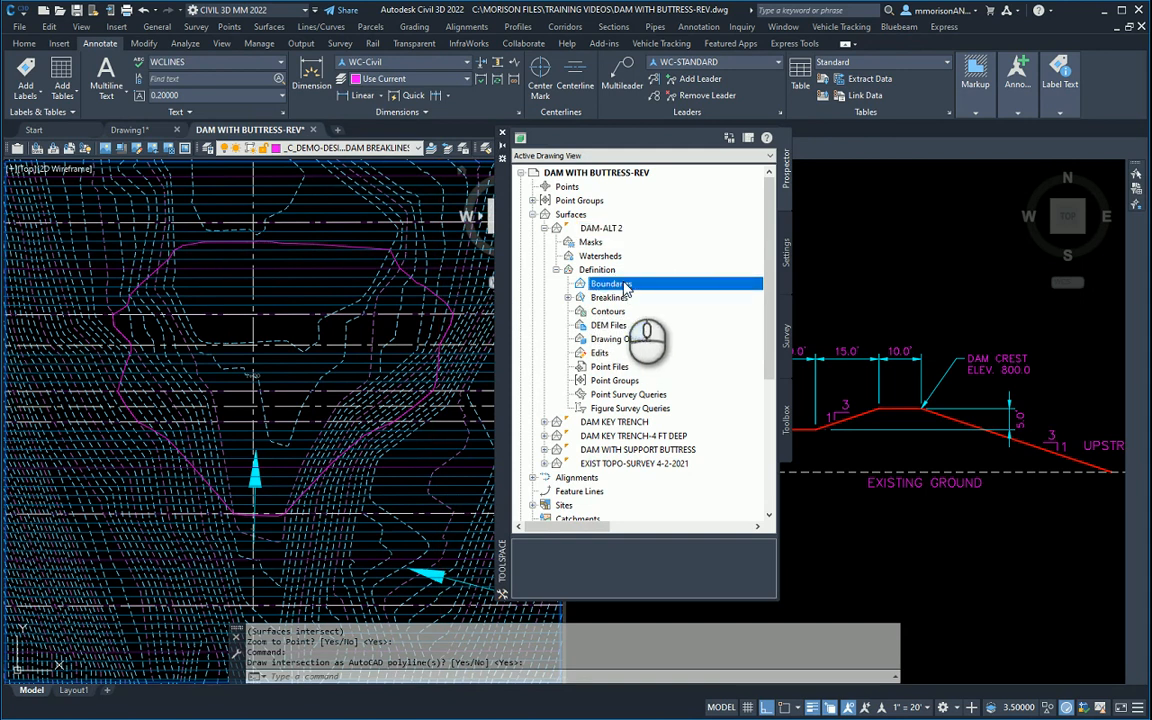
right_click(608, 284)
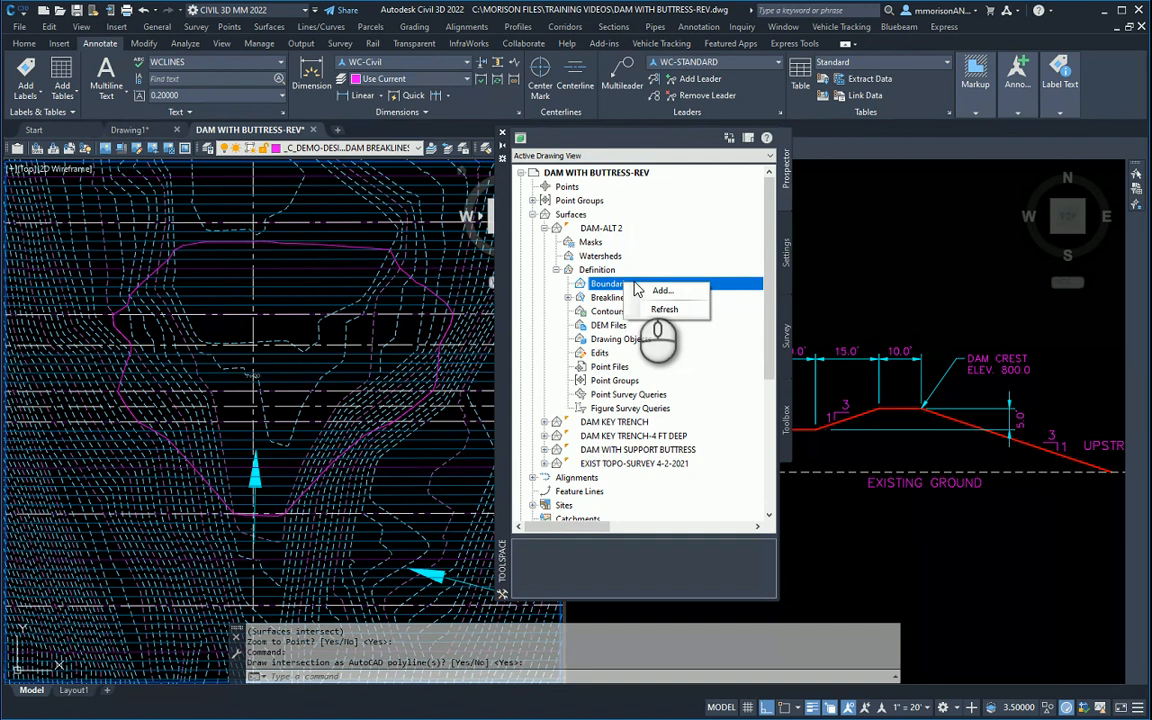
left_click(660, 290)
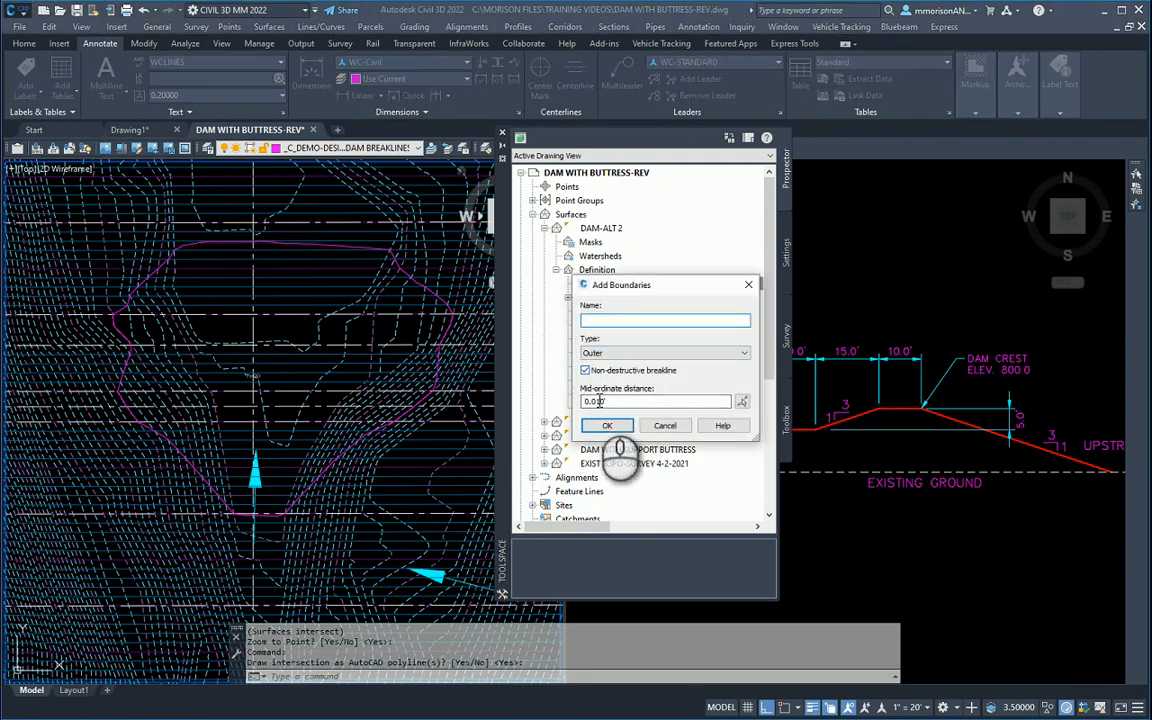
left_click(608, 424)
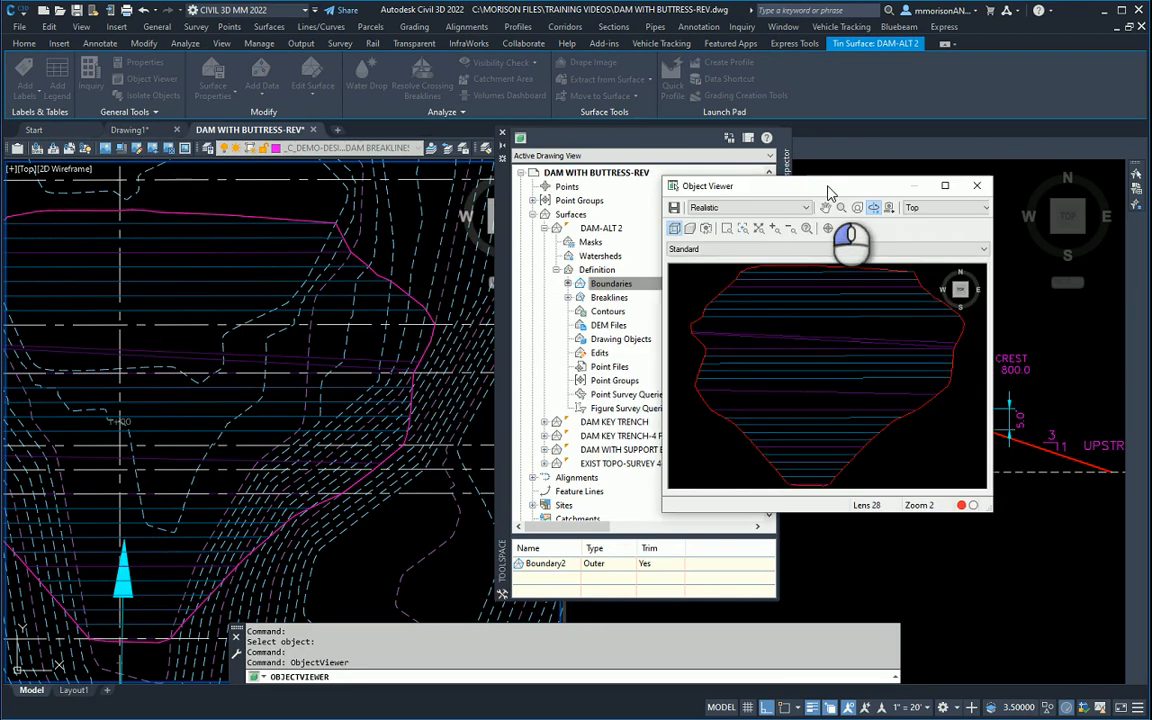
- Orbit the trimmed DAM ALT 2 surface in Object Viewer, then close the surface tree
left_click(944, 186)
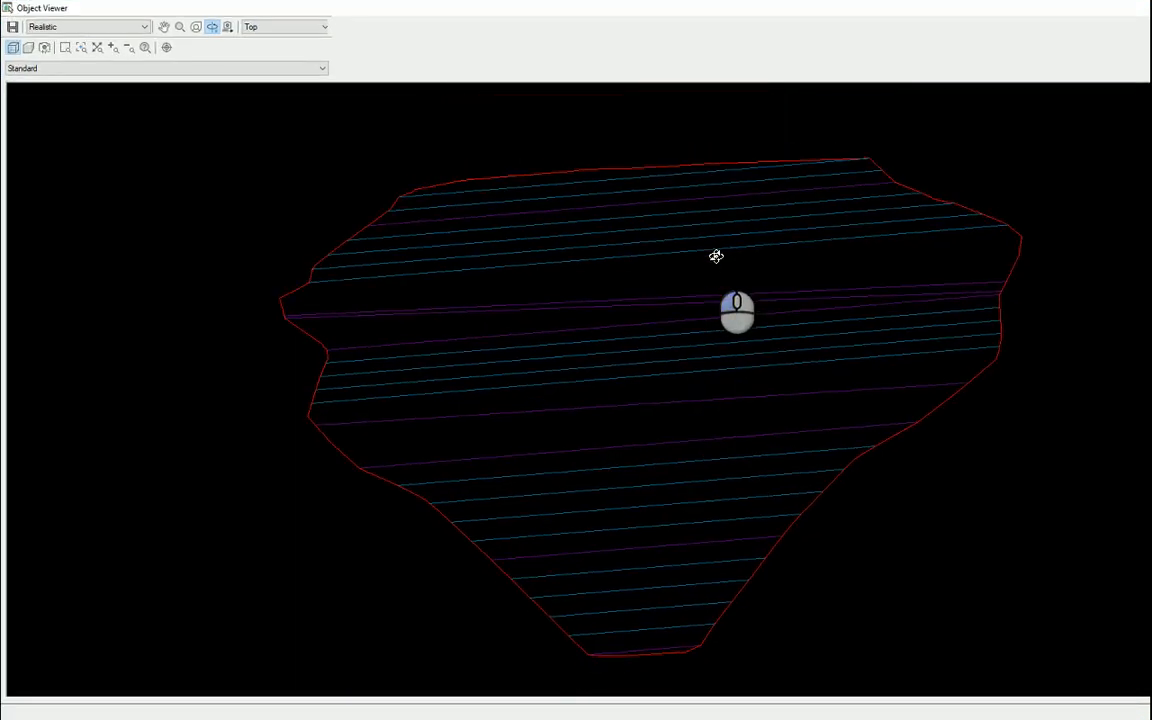
left_click_drag(716, 256, 622, 412)
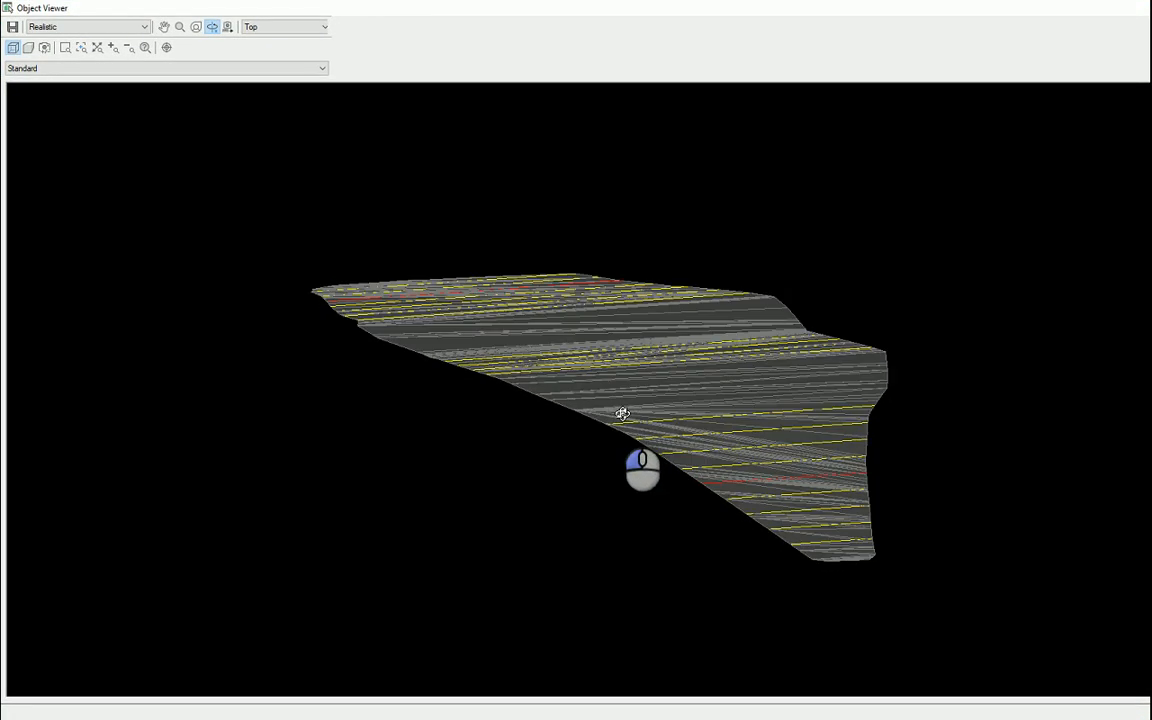
left_click_drag(622, 412, 716, 308)
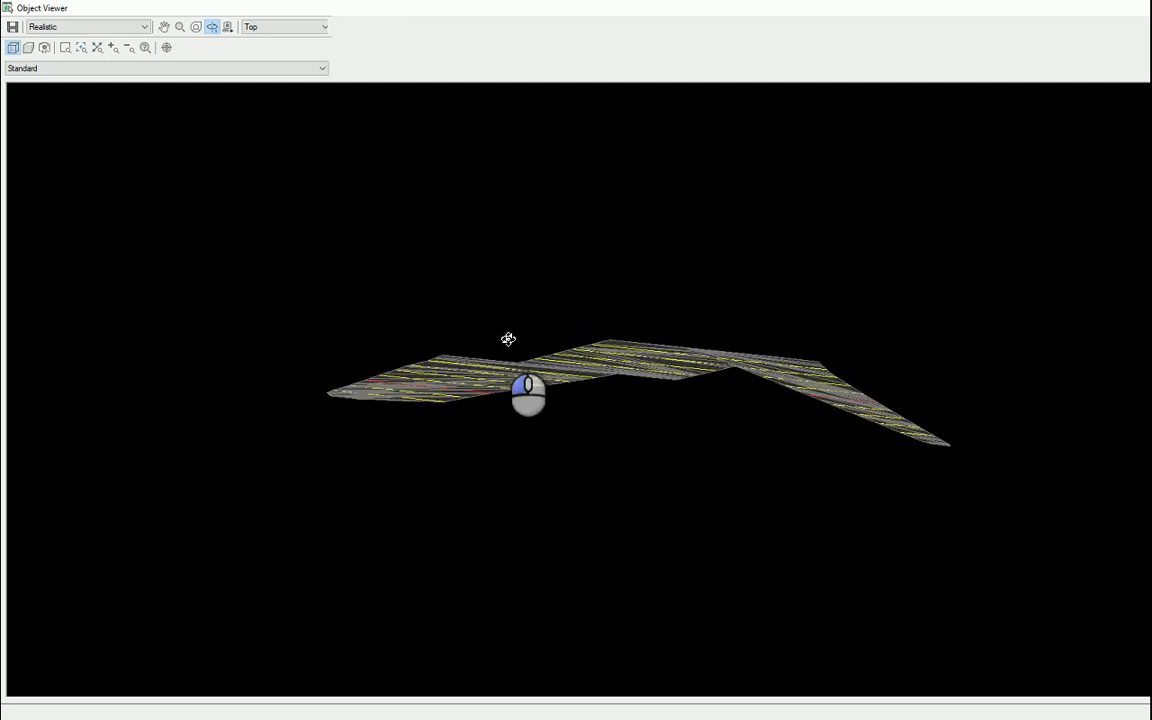
left_click_drag(508, 340, 692, 396)
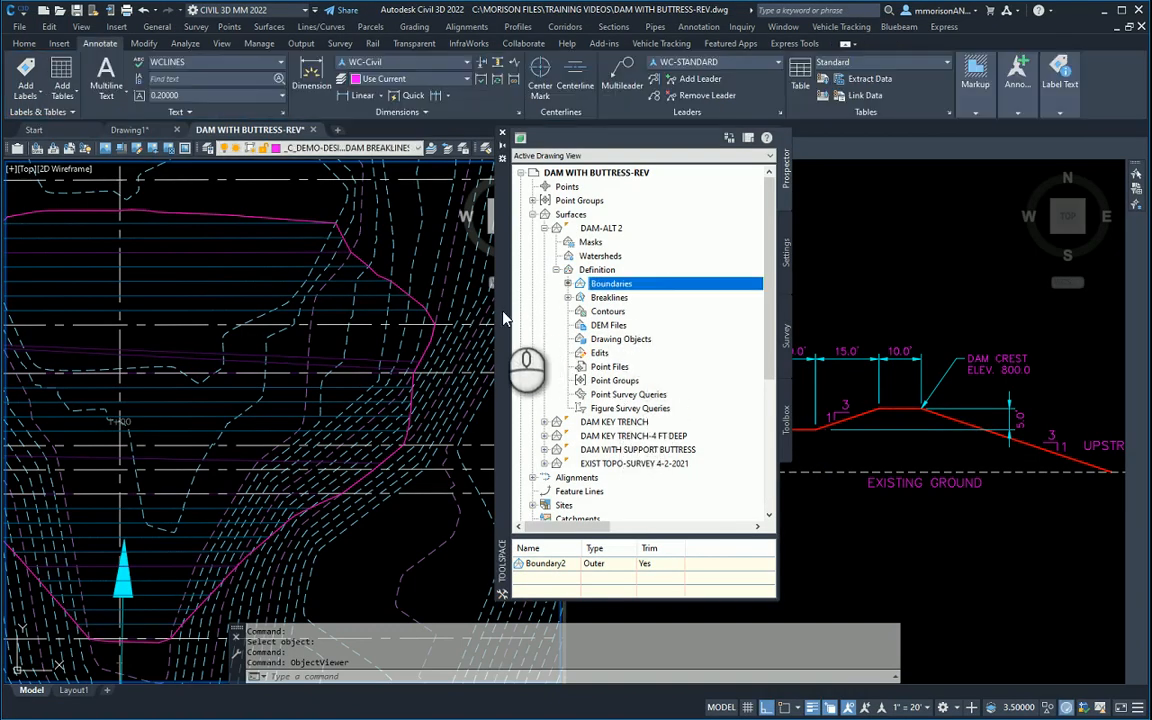
left_click(502, 132)
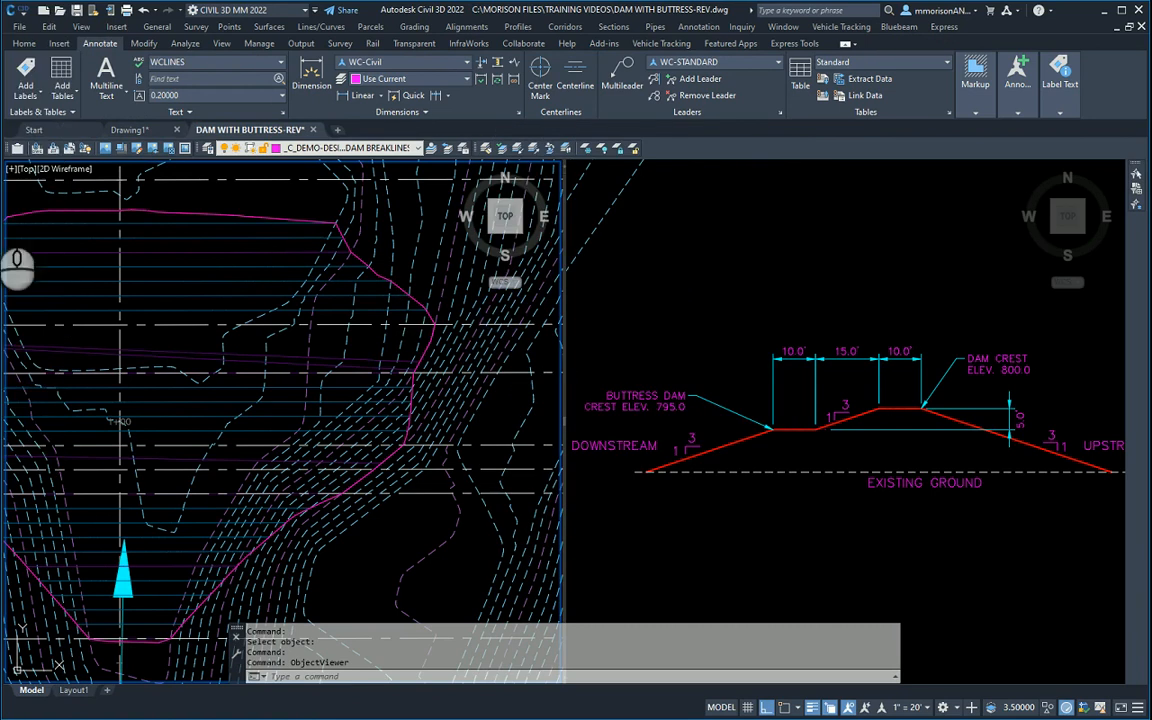